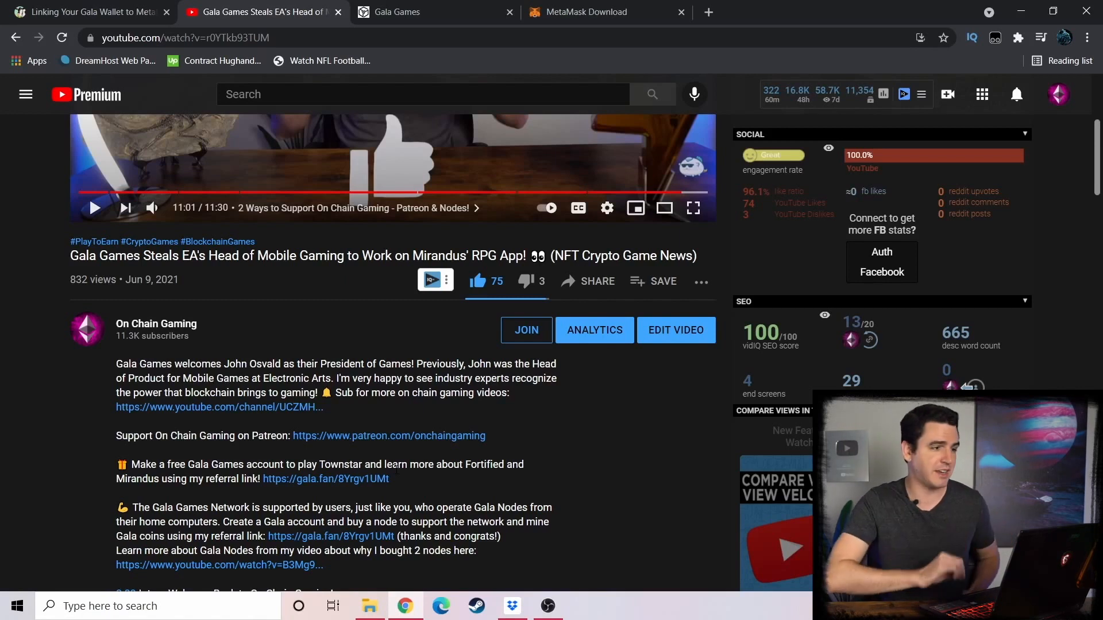
- Switch to the Gala Games tab and finish sign-up so the Terms and Conditions appear
click(391, 12)
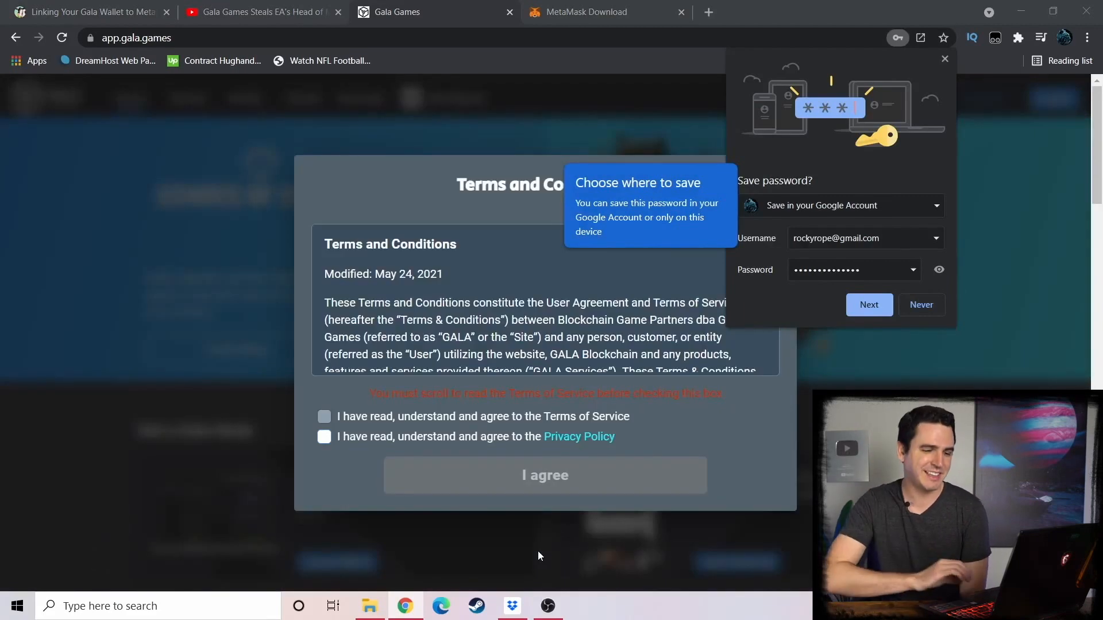
mouse_move(847, 371)
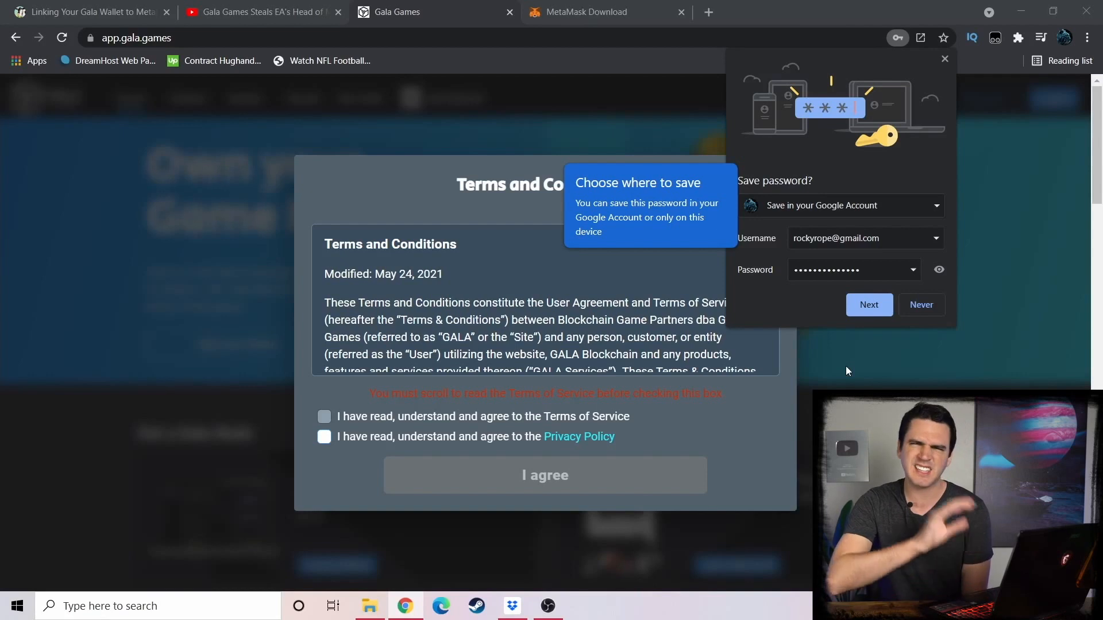
- Decline Chrome's save-password prompt, accept the Gala terms with both checkboxes, and check Gmail for the verification link
click(920, 304)
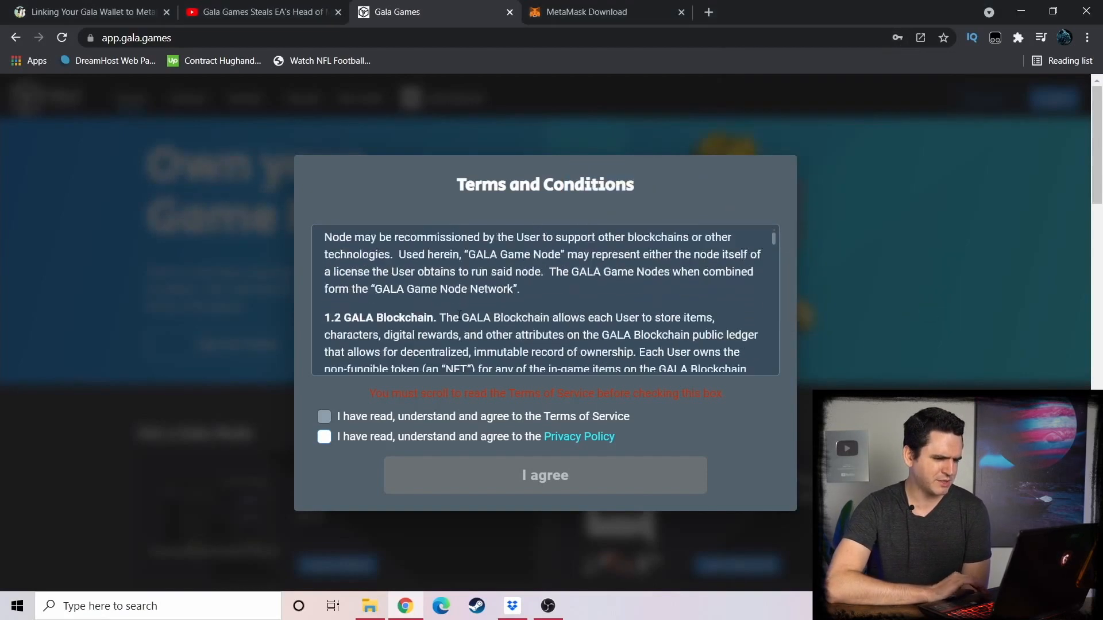
scroll(down, 3)
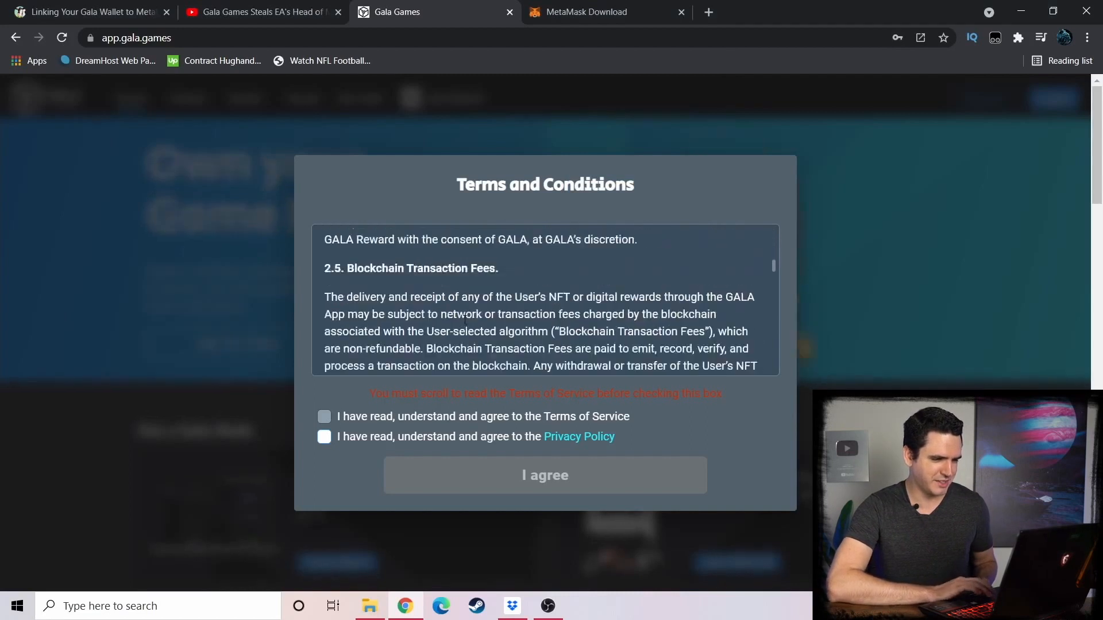
scroll(down, 3)
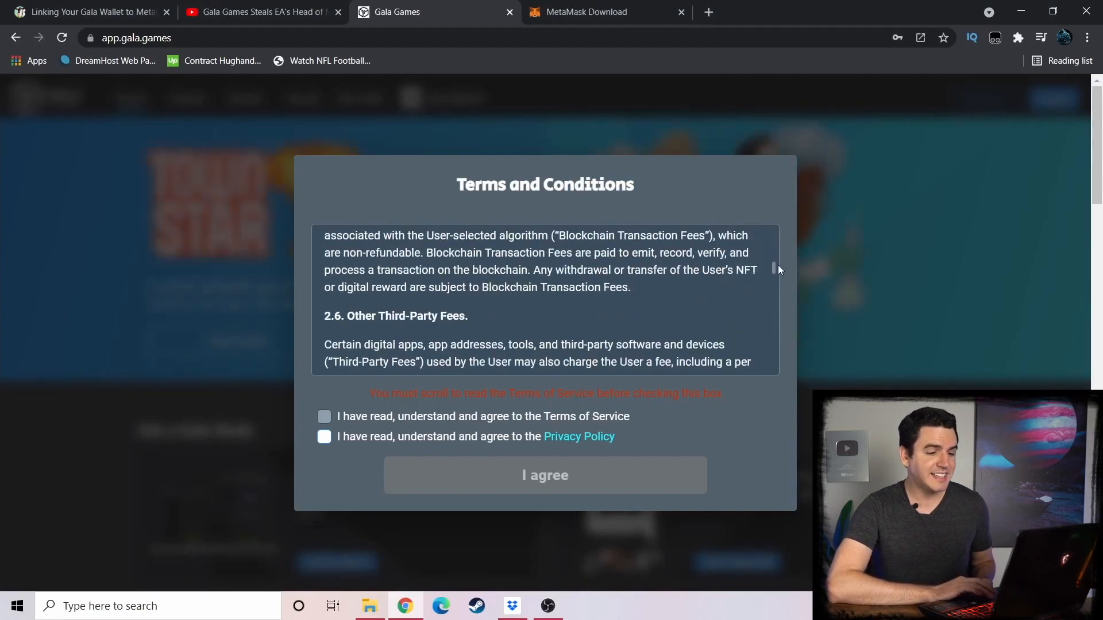
scroll(down, 3)
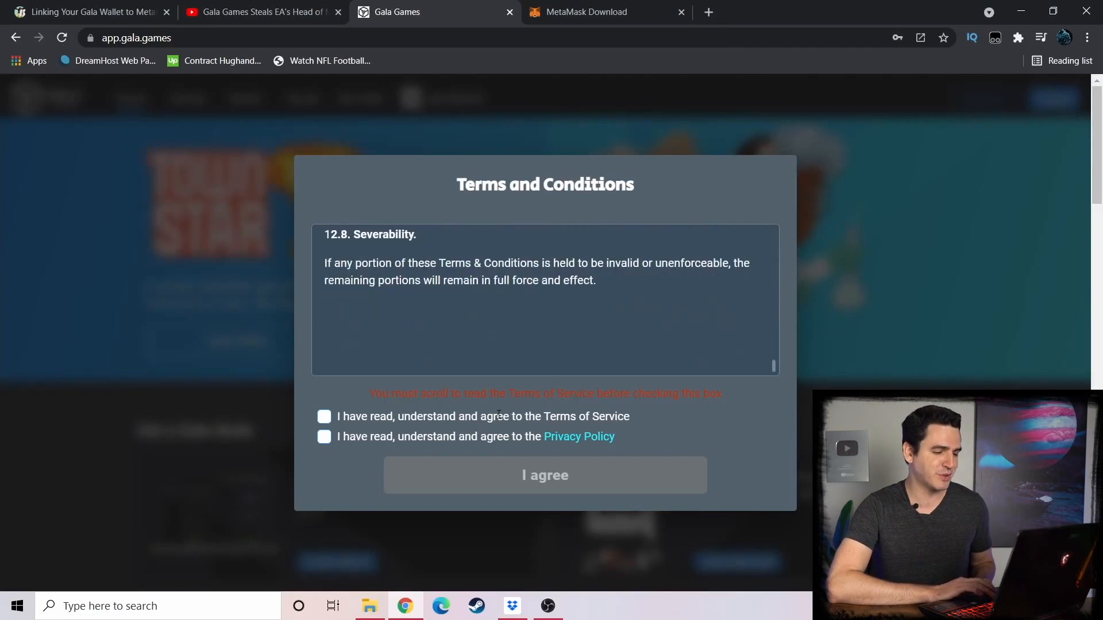
click(324, 437)
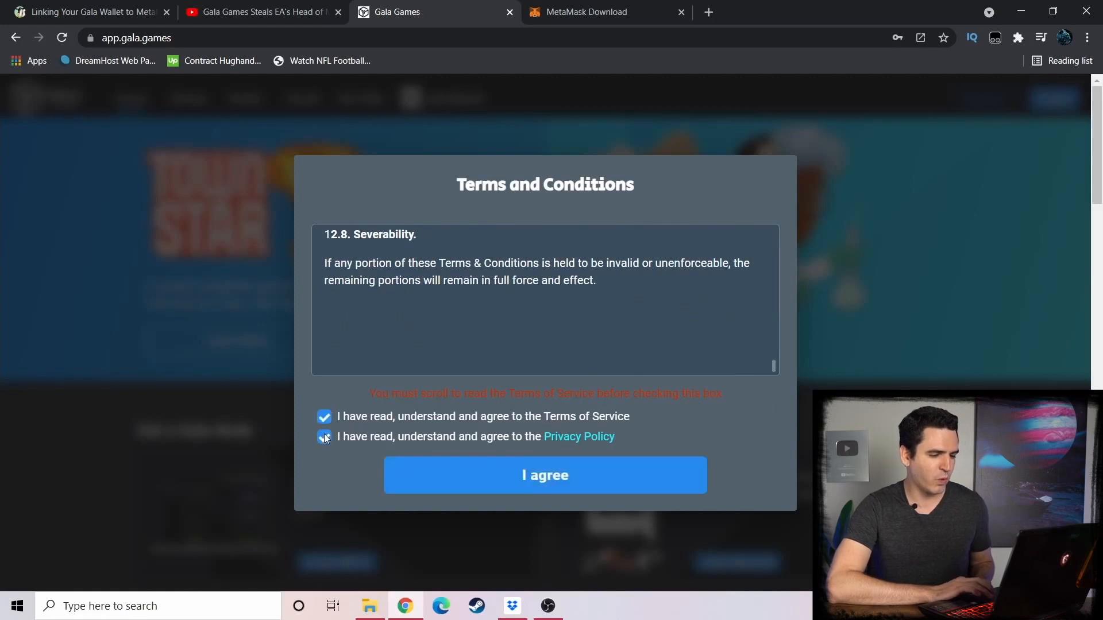
click(543, 475)
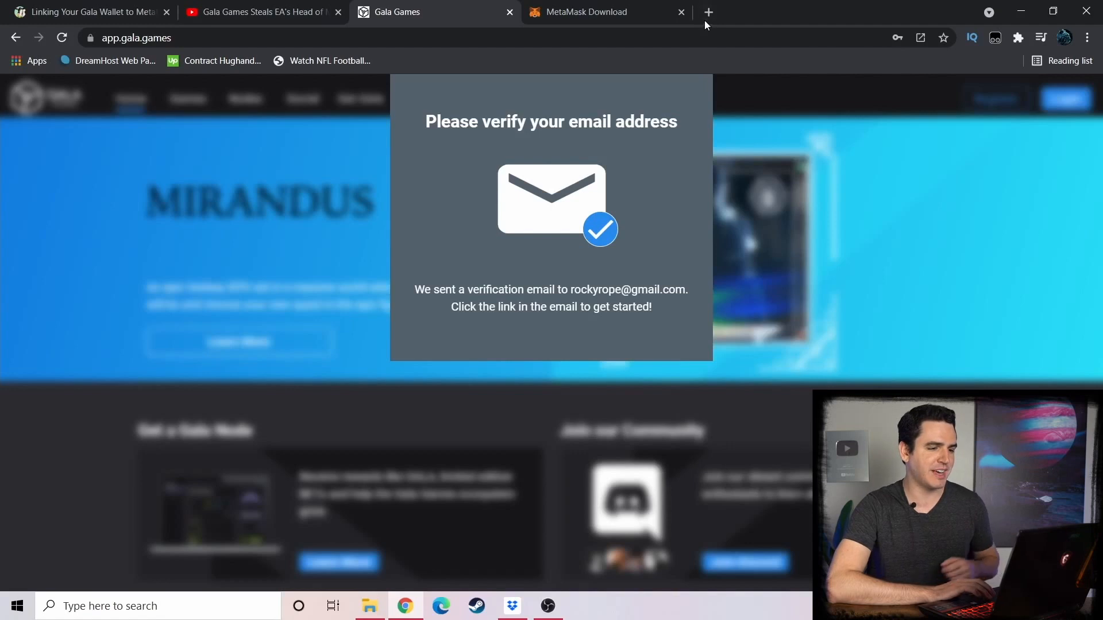
click(709, 11)
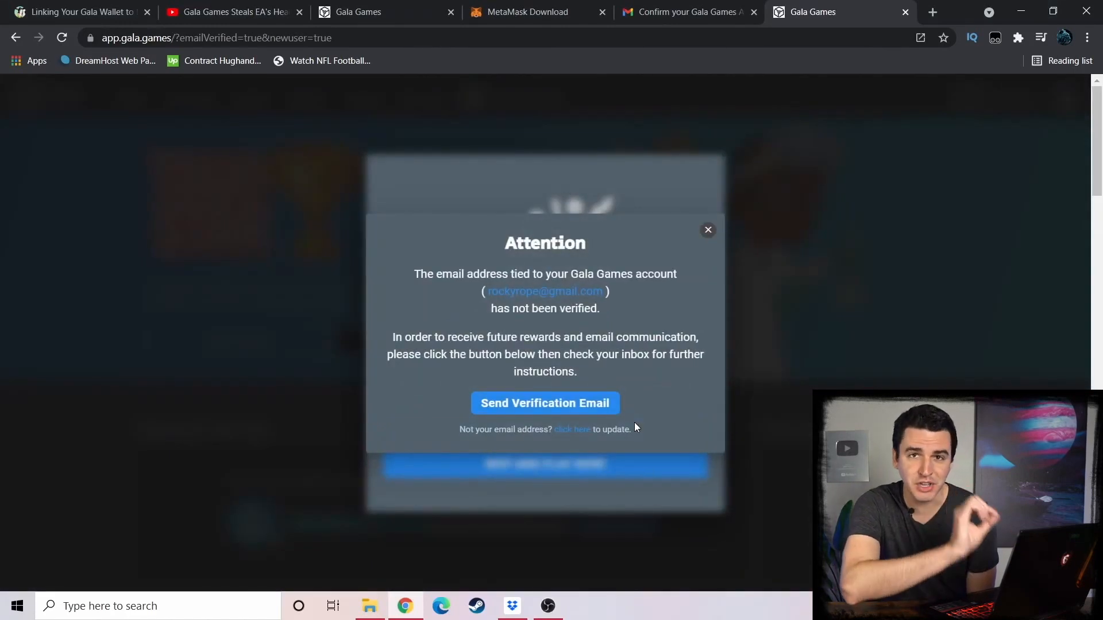
mouse_move(704, 308)
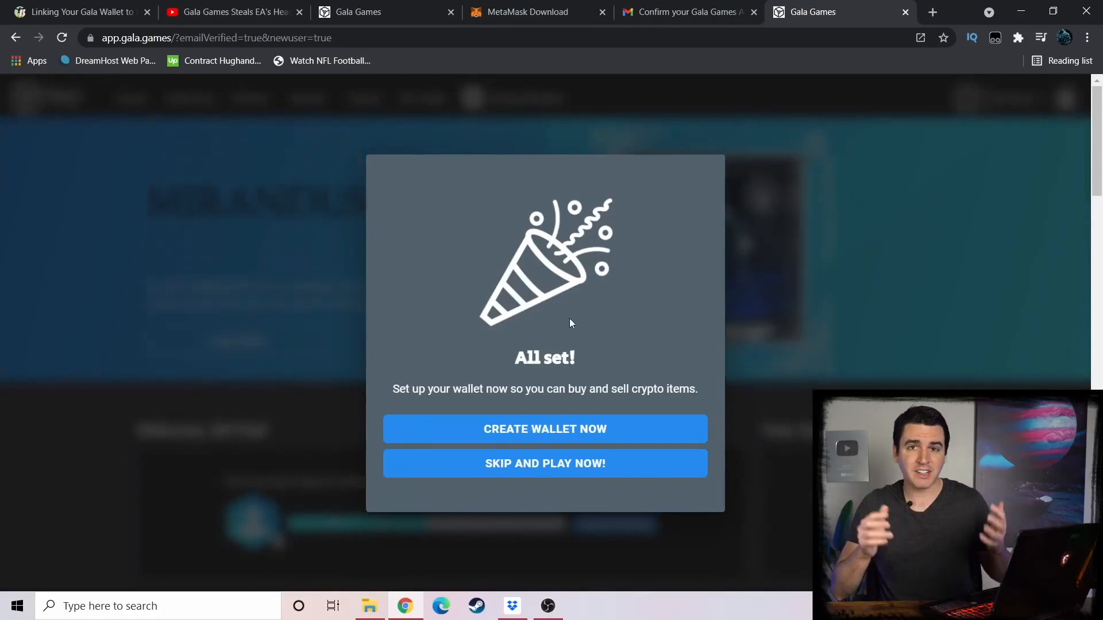
mouse_move(615, 431)
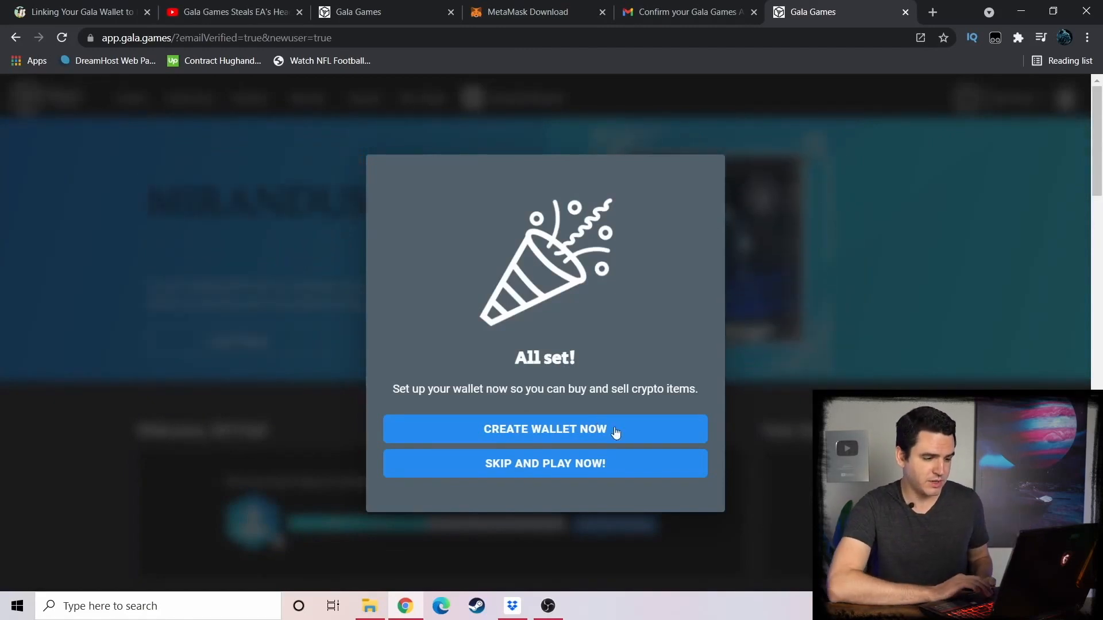
click(544, 429)
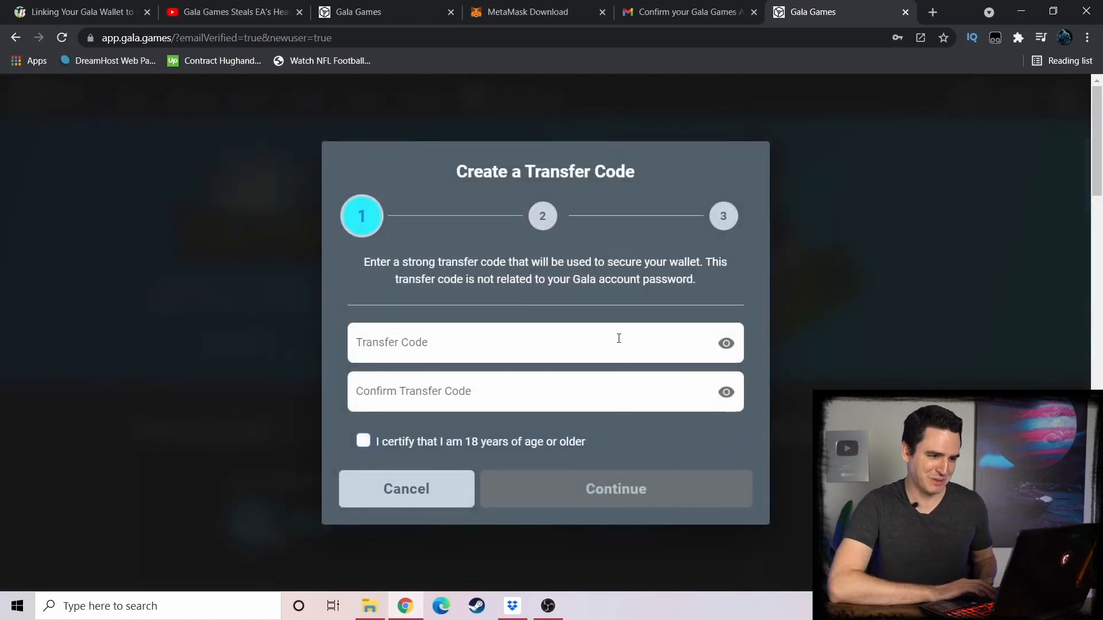
click(545, 342)
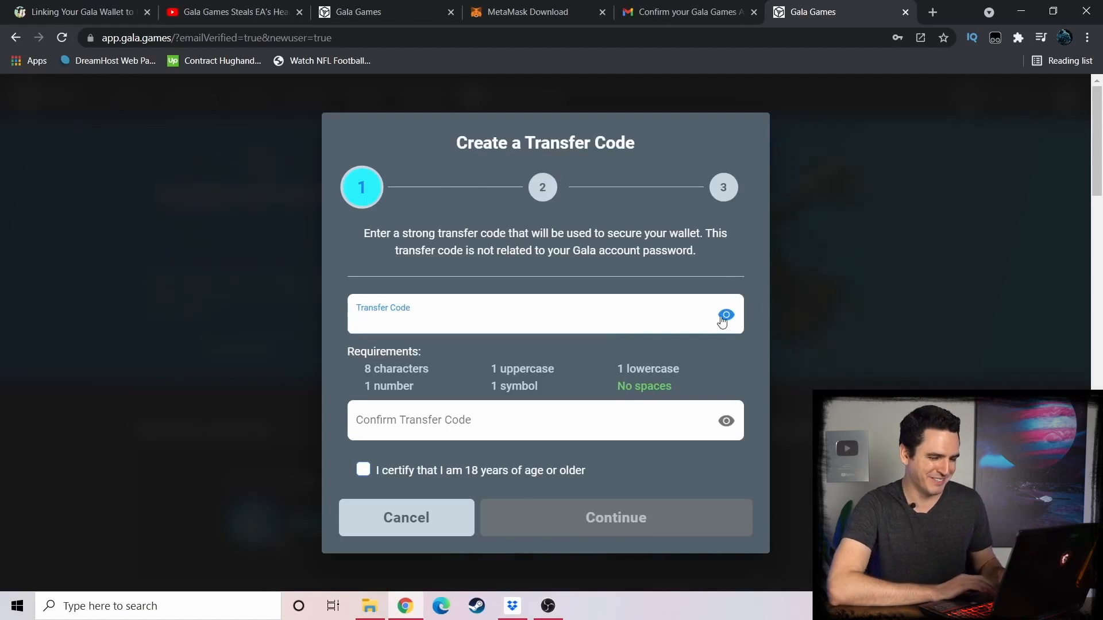
click(545, 315)
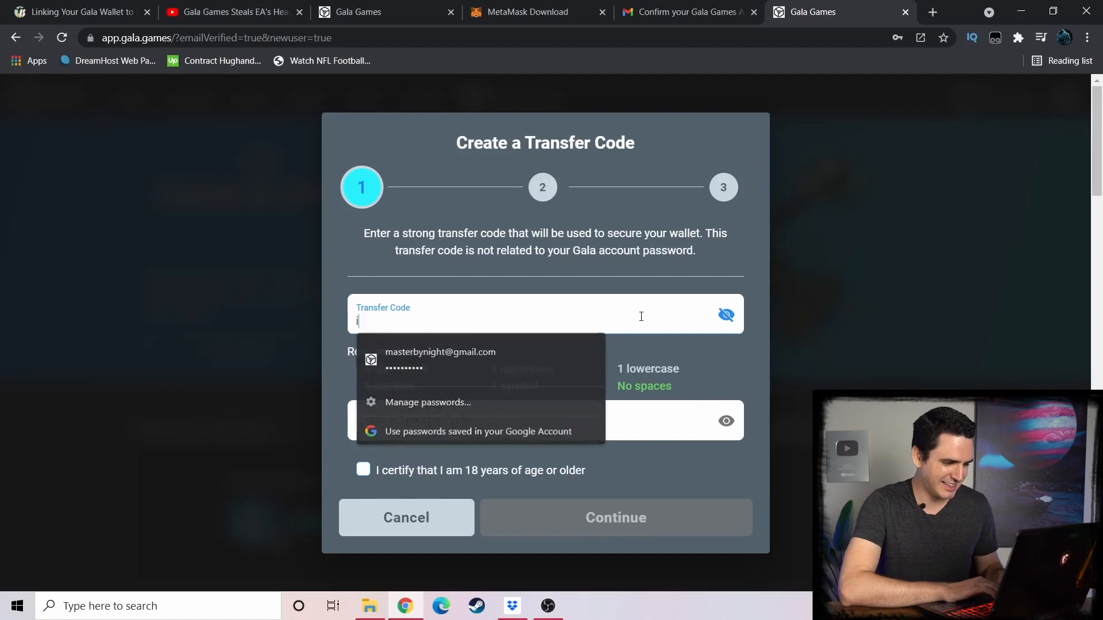
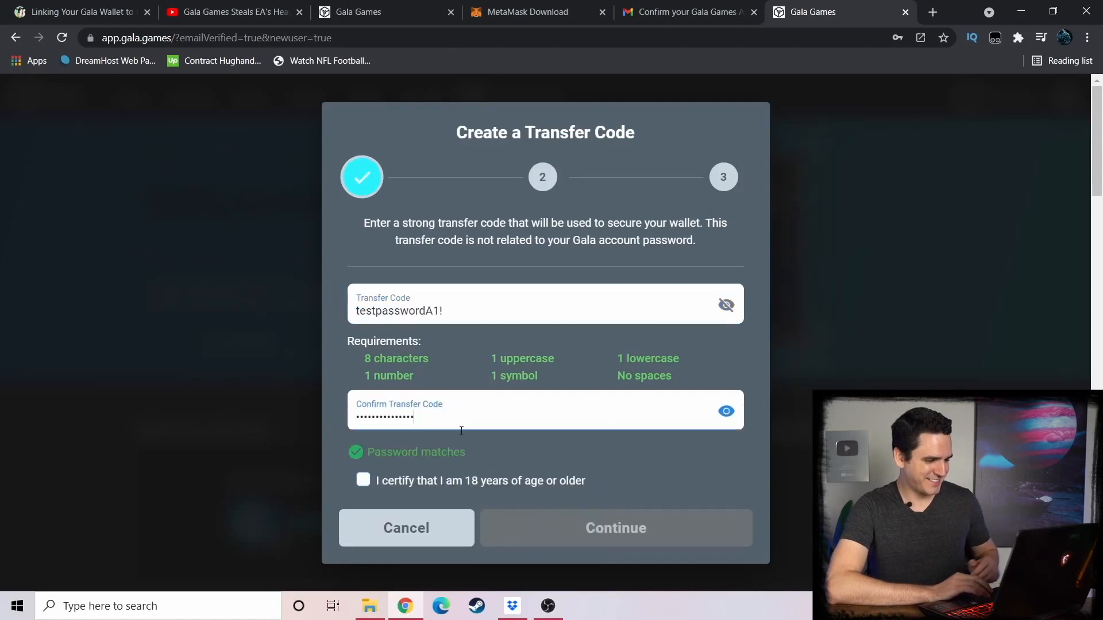
click(615, 529)
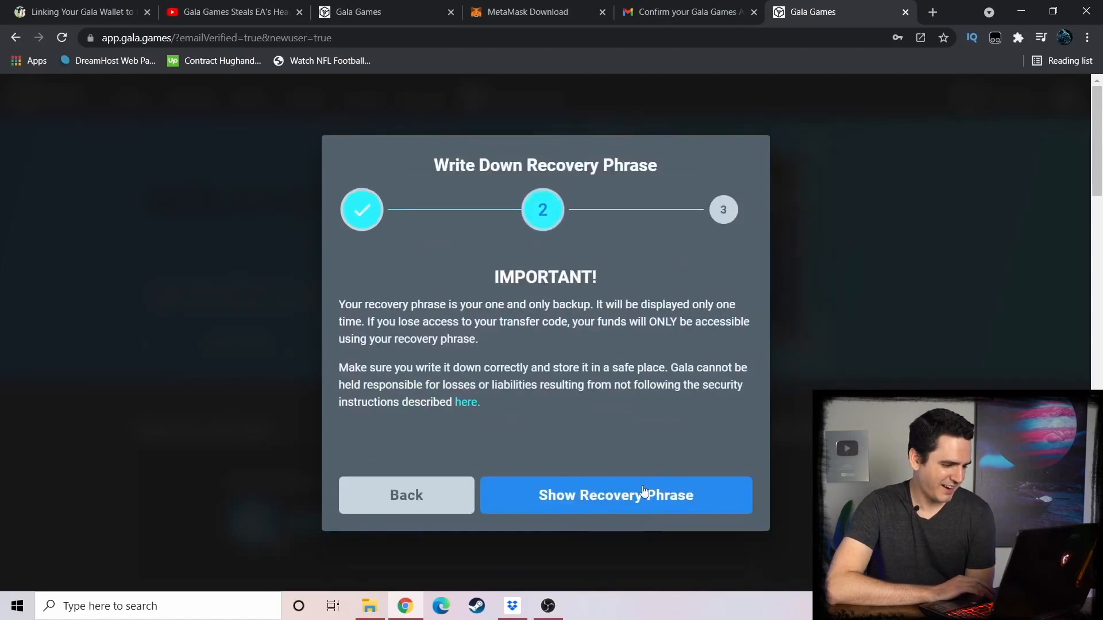
- Reveal the recovery phrase, note its words in Notepad, and continue to confirmation
click(615, 494)
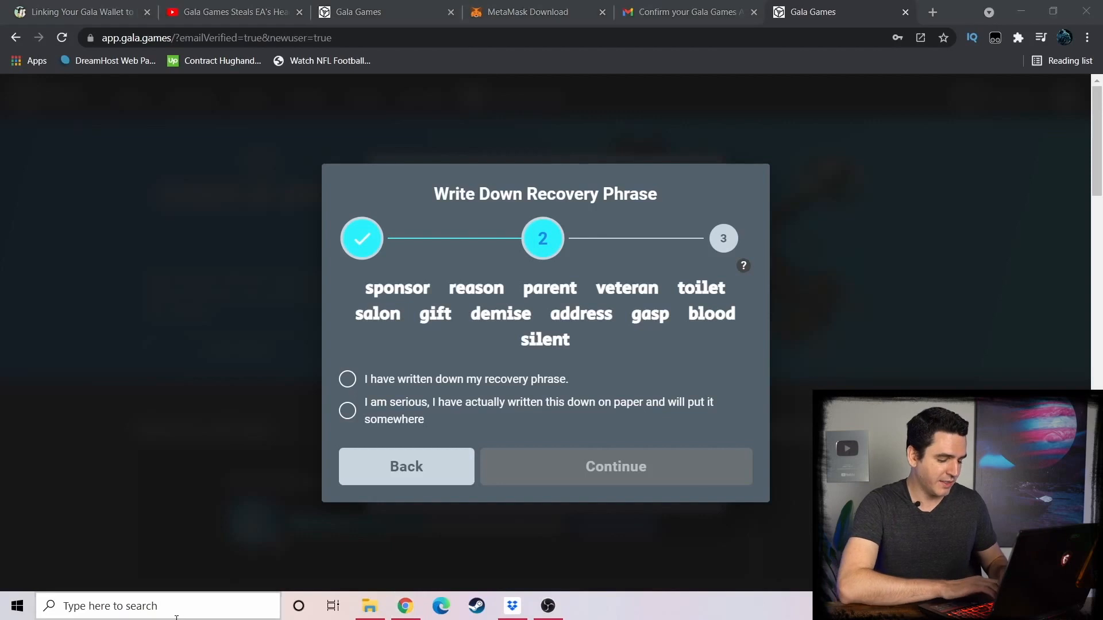
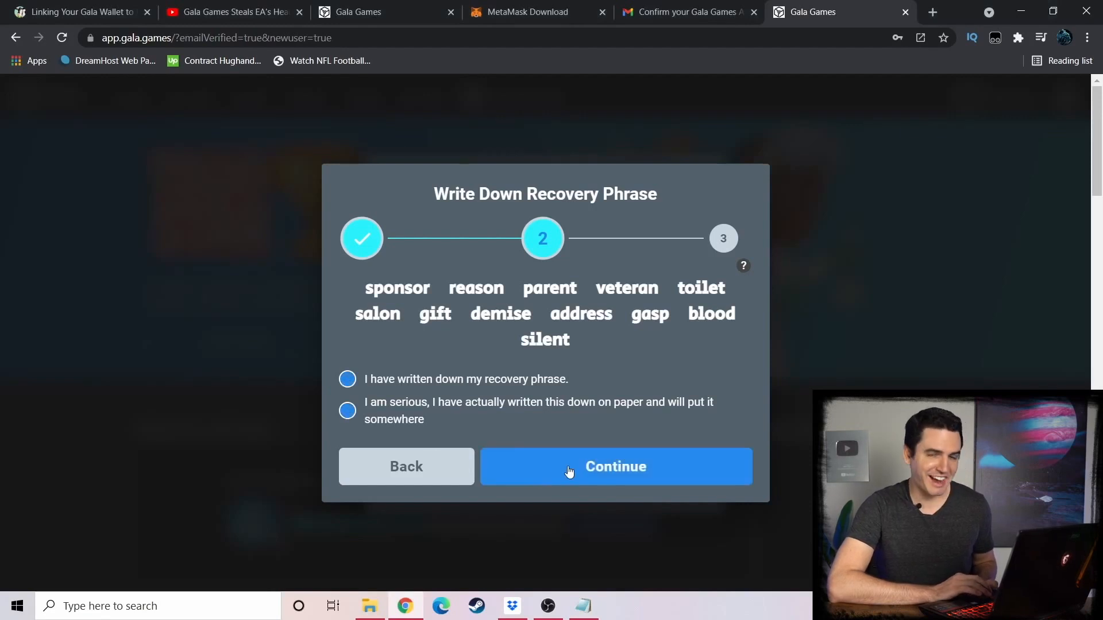
click(615, 467)
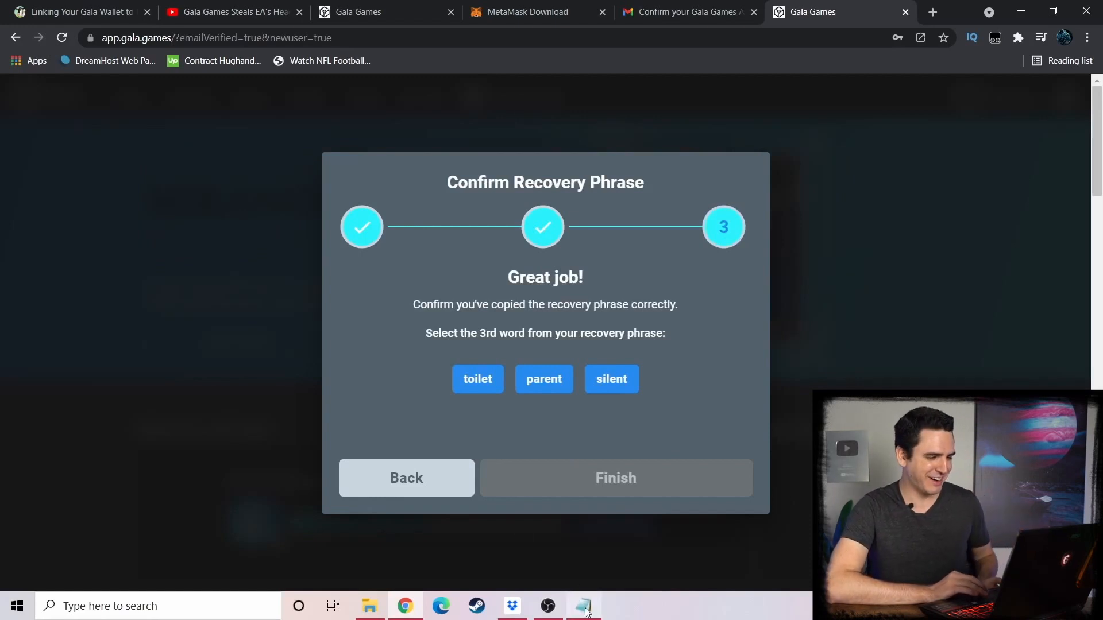
- Confirm 'parent' as the 3rd word and 'veteran' as the 4th from the Notepad copy
click(582, 606)
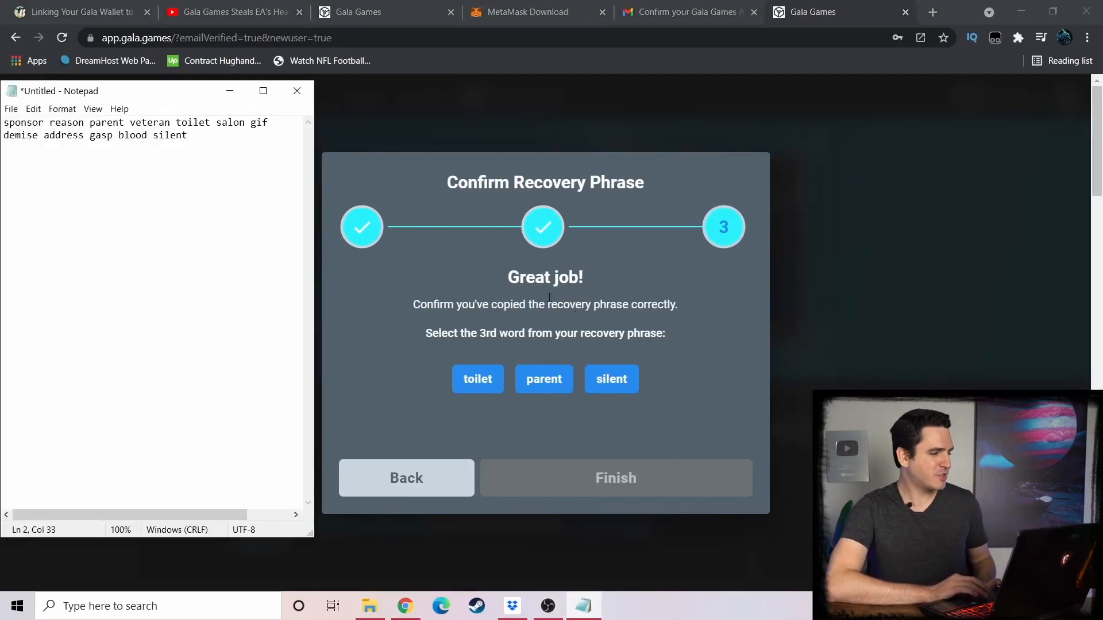
click(543, 378)
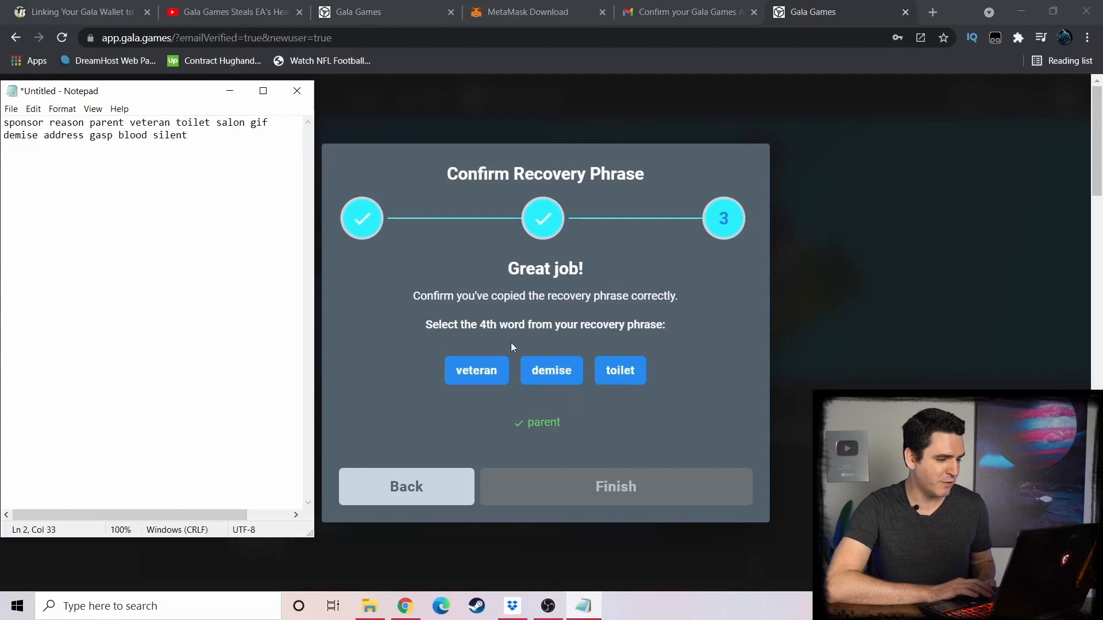
click(476, 370)
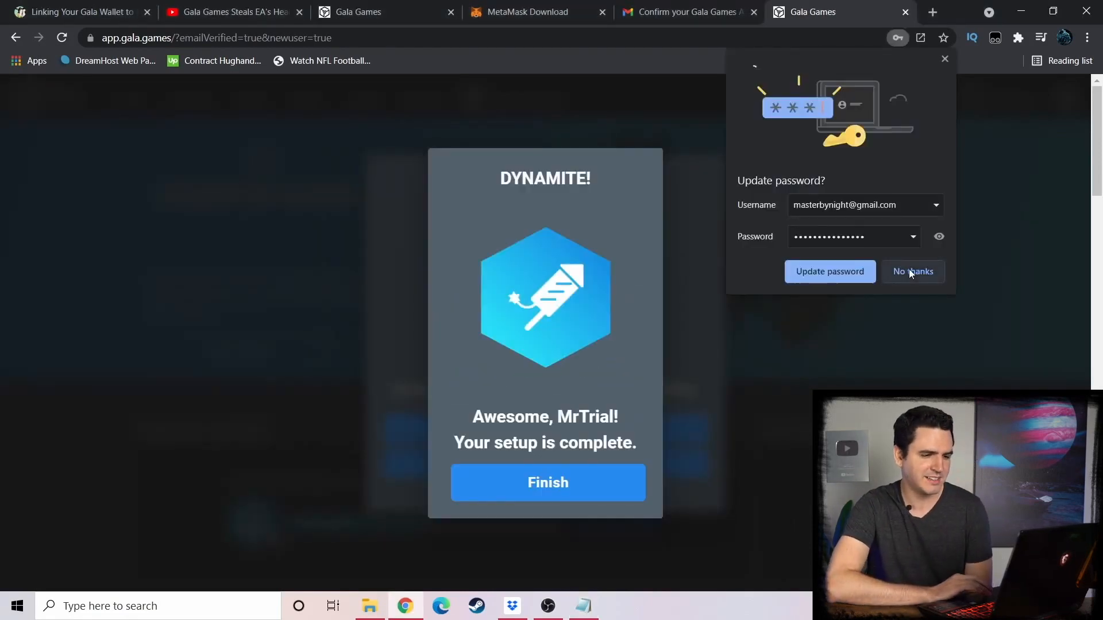
- Finish the wallet setup without saving the password and open the MrTrial Gala account page
click(912, 272)
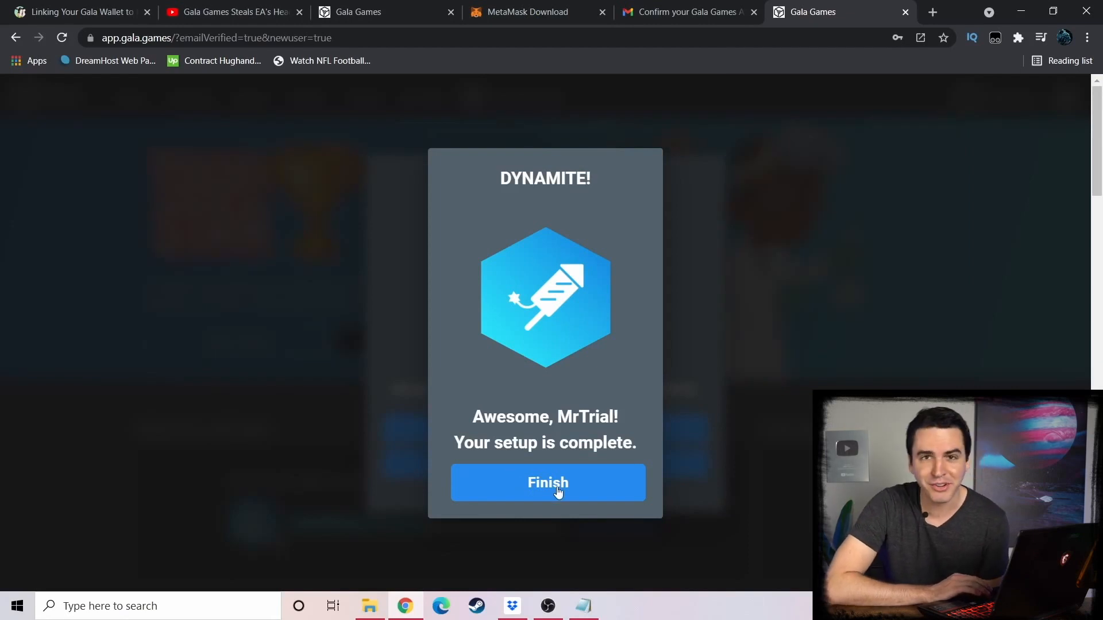
click(547, 483)
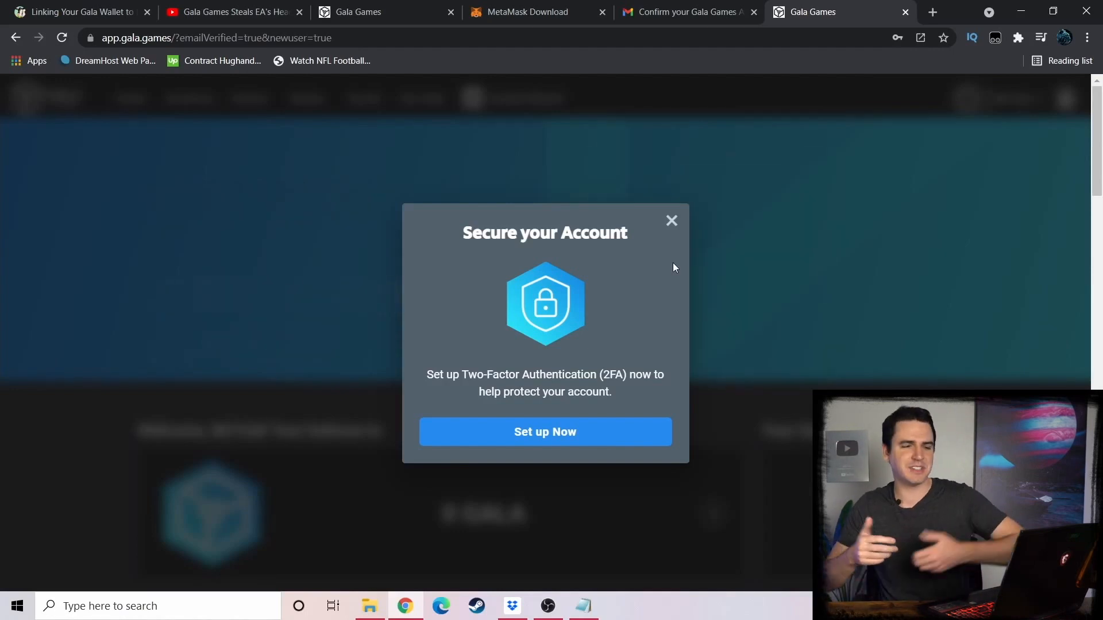
click(669, 221)
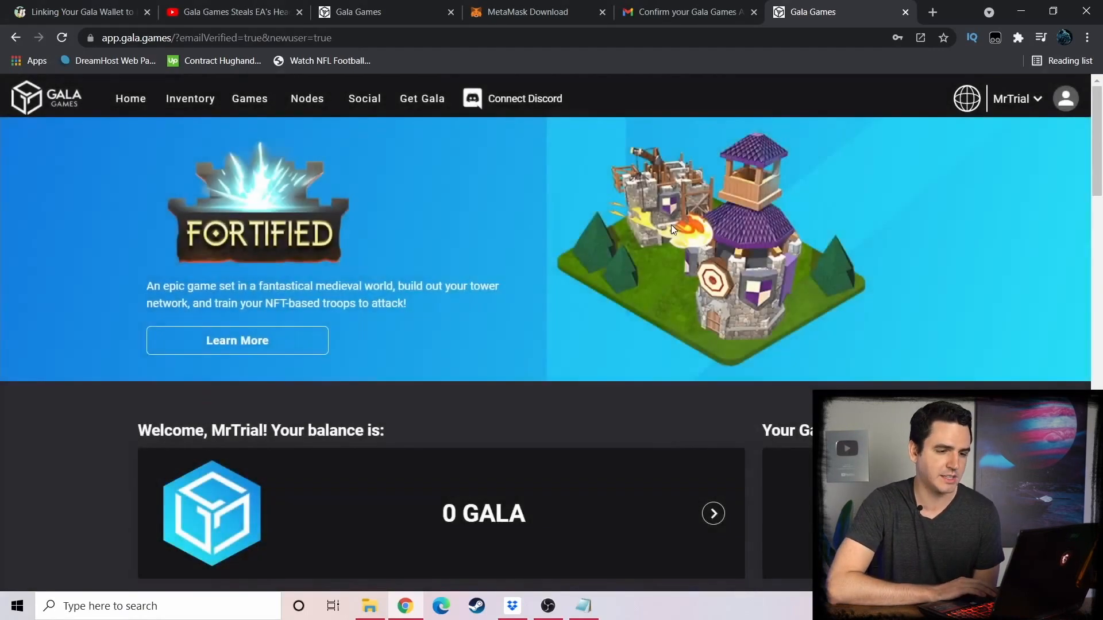
click(1011, 99)
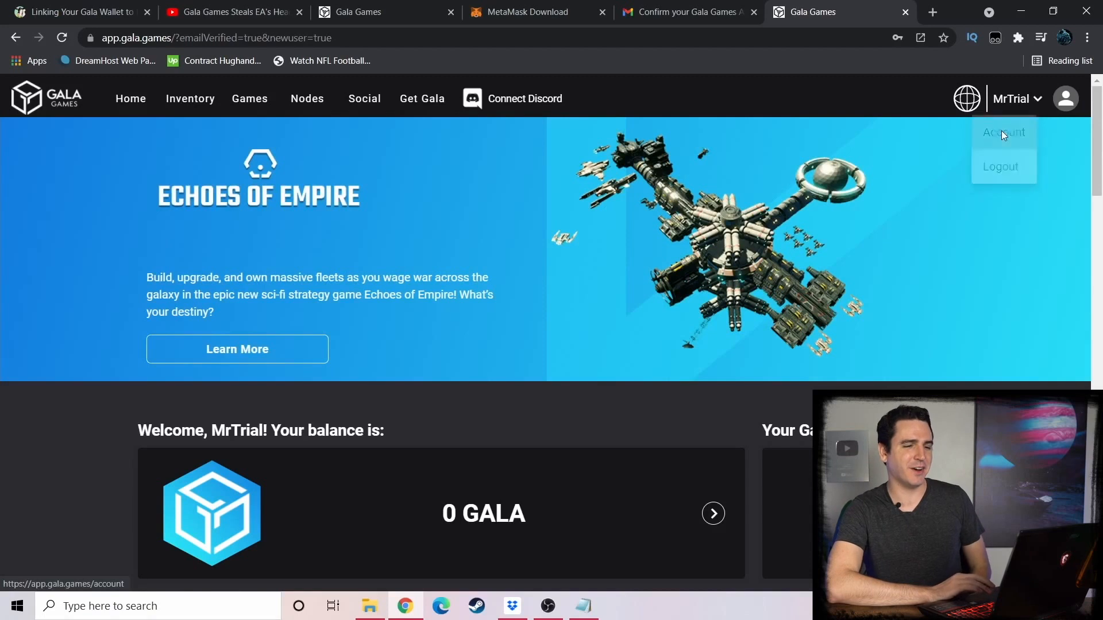
click(1003, 133)
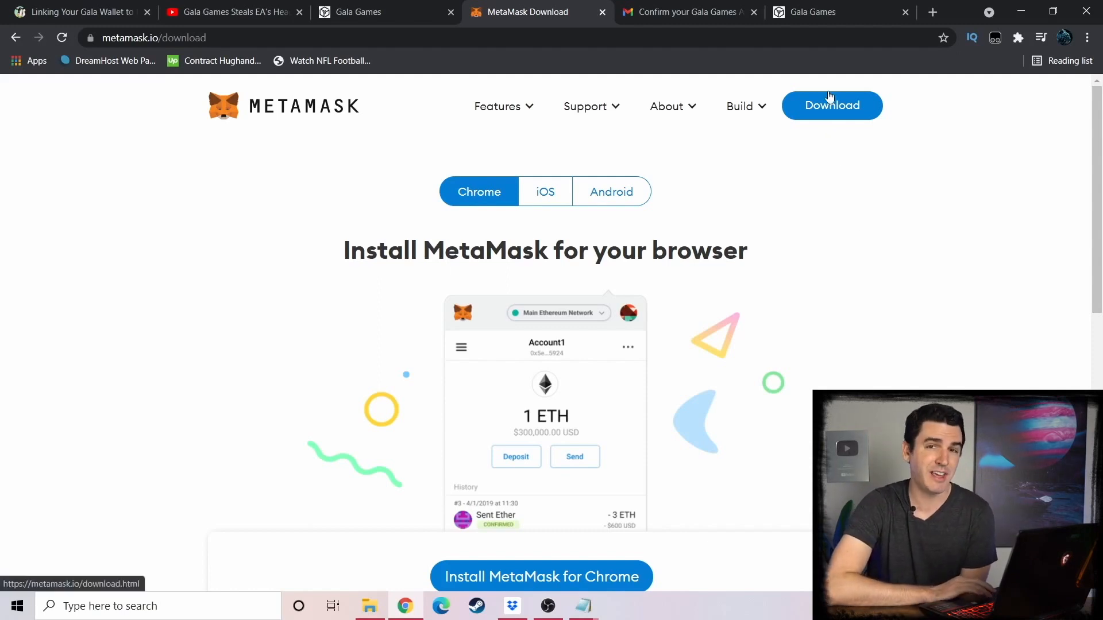
- Install the MetaMask extension for Chrome from its web store listing
click(832, 106)
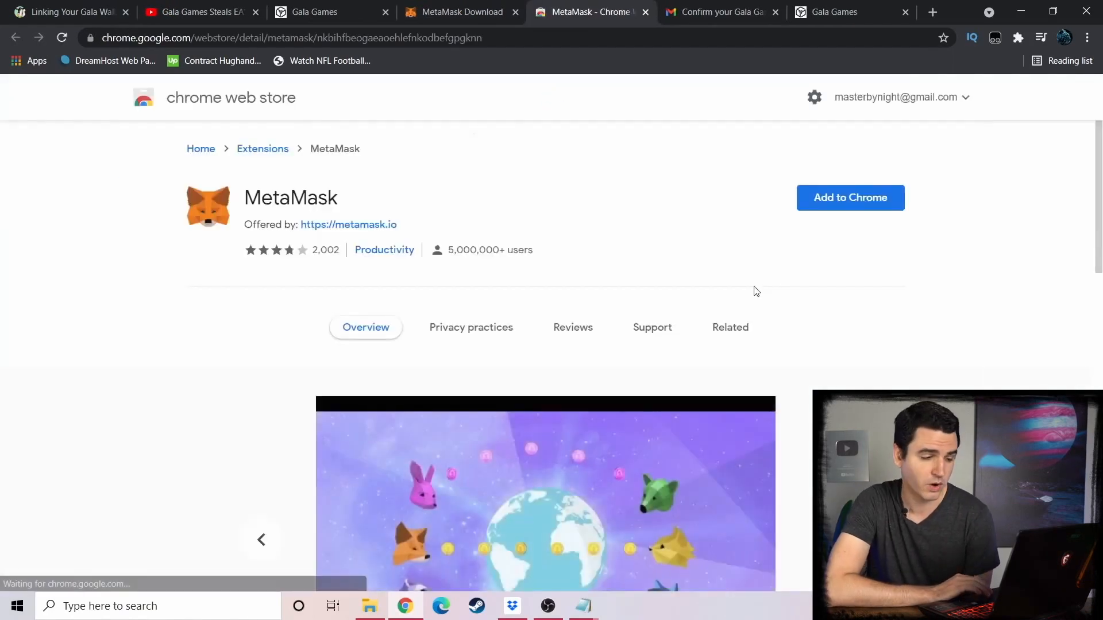
click(849, 197)
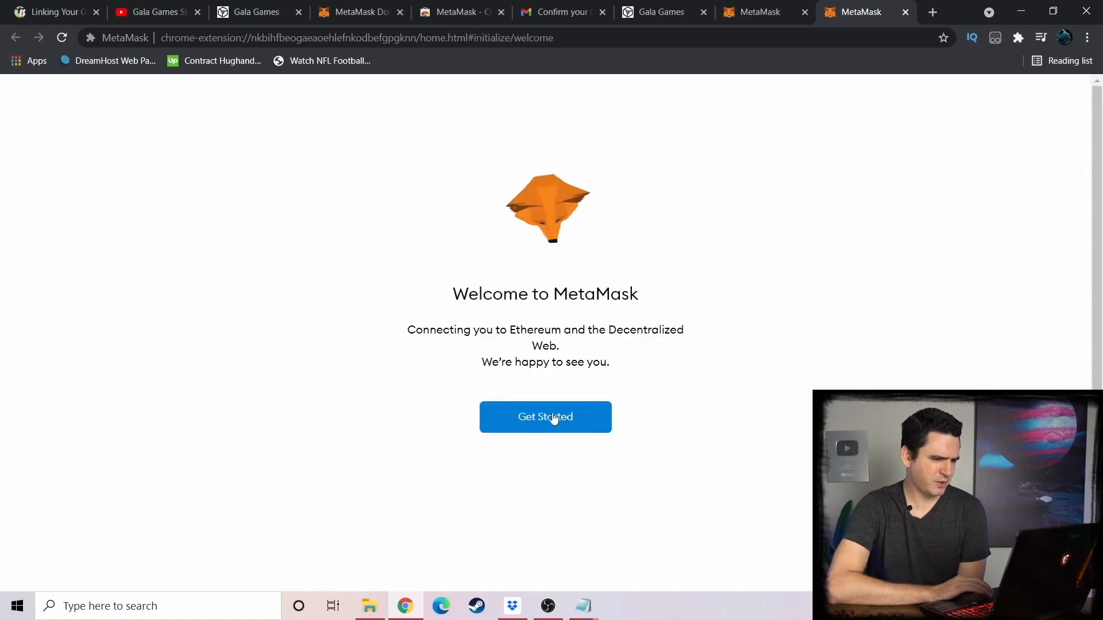
- Start MetaMask setup as Import wallet, agreeing to share usage data, and reach the seed phrase form
click(544, 416)
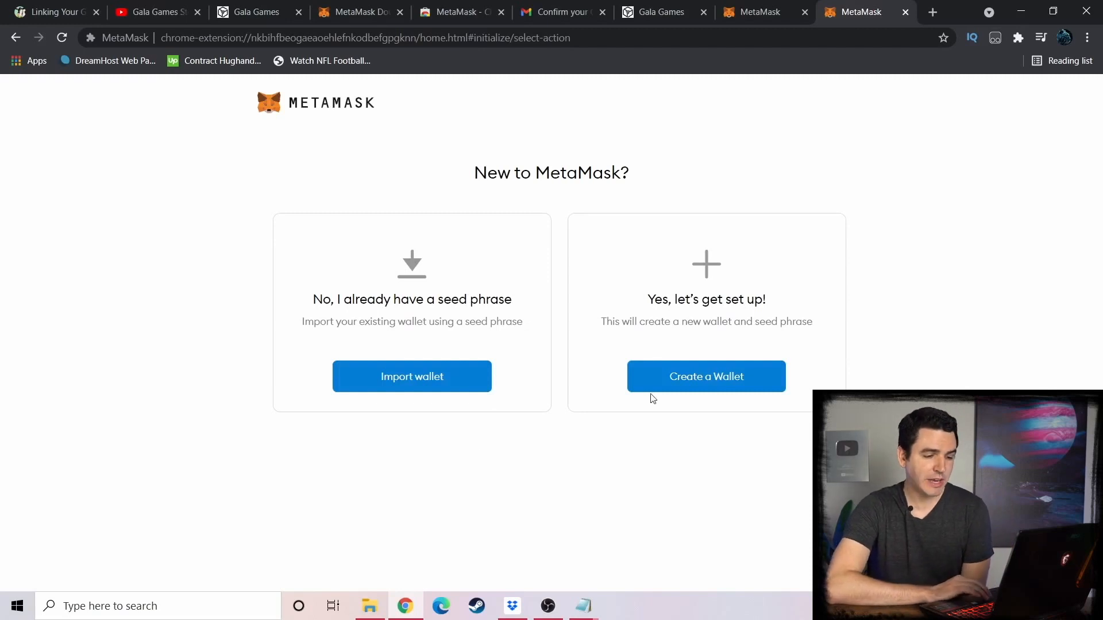
click(704, 377)
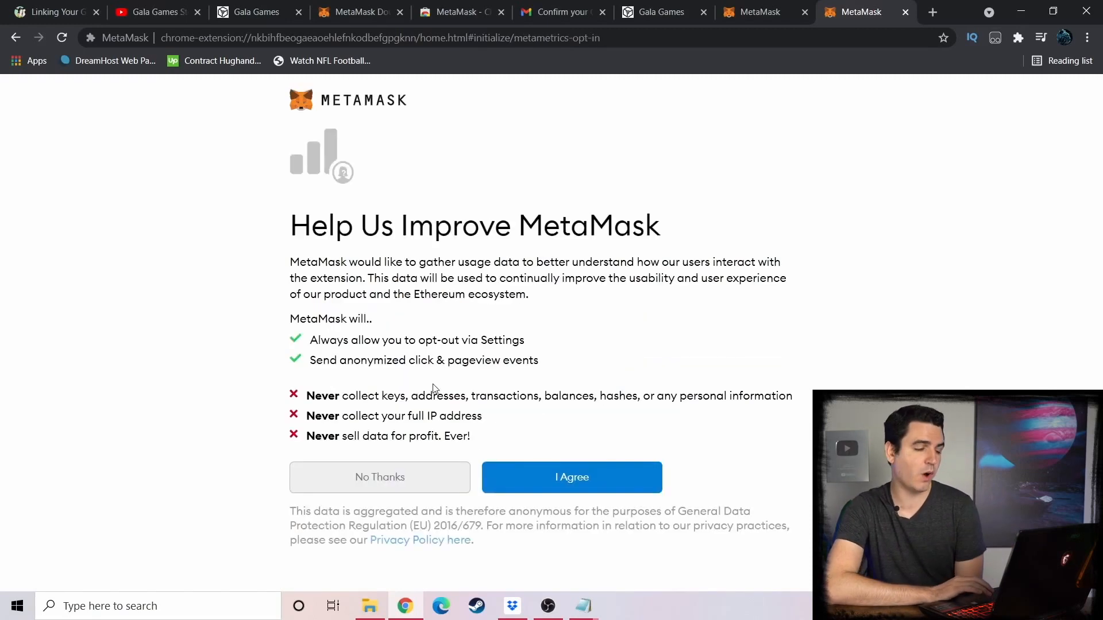
mouse_move(571, 477)
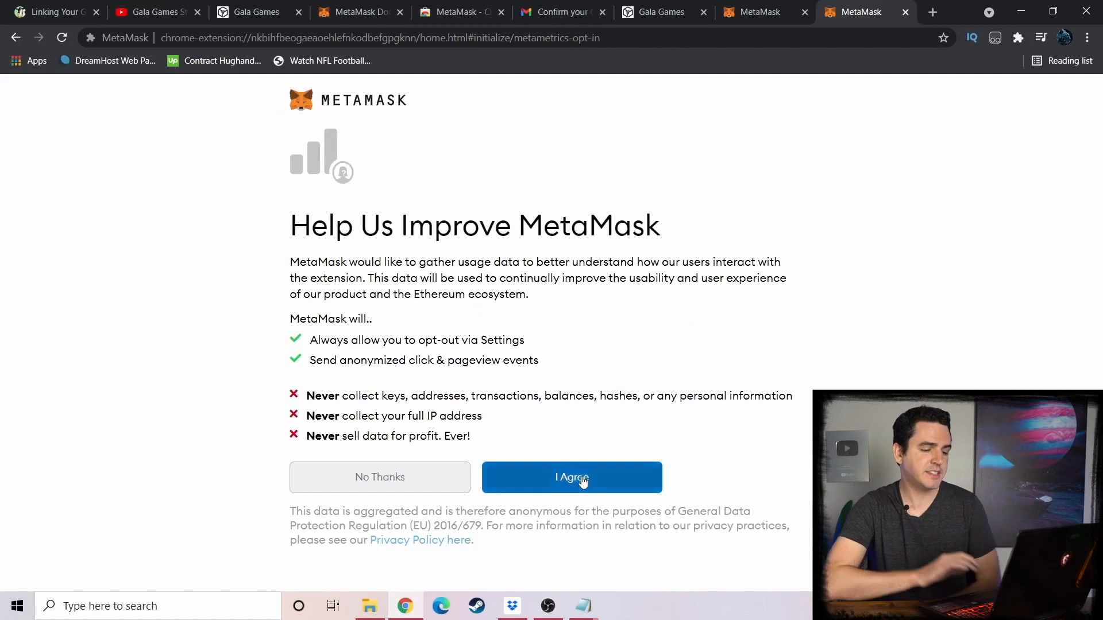
click(571, 477)
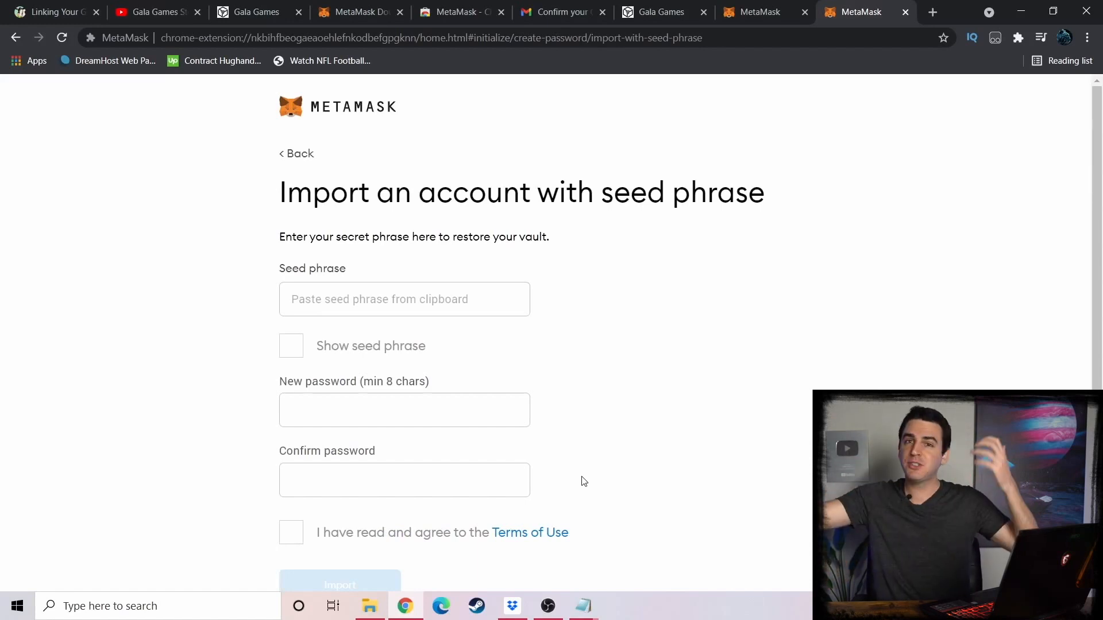
mouse_move(679, 406)
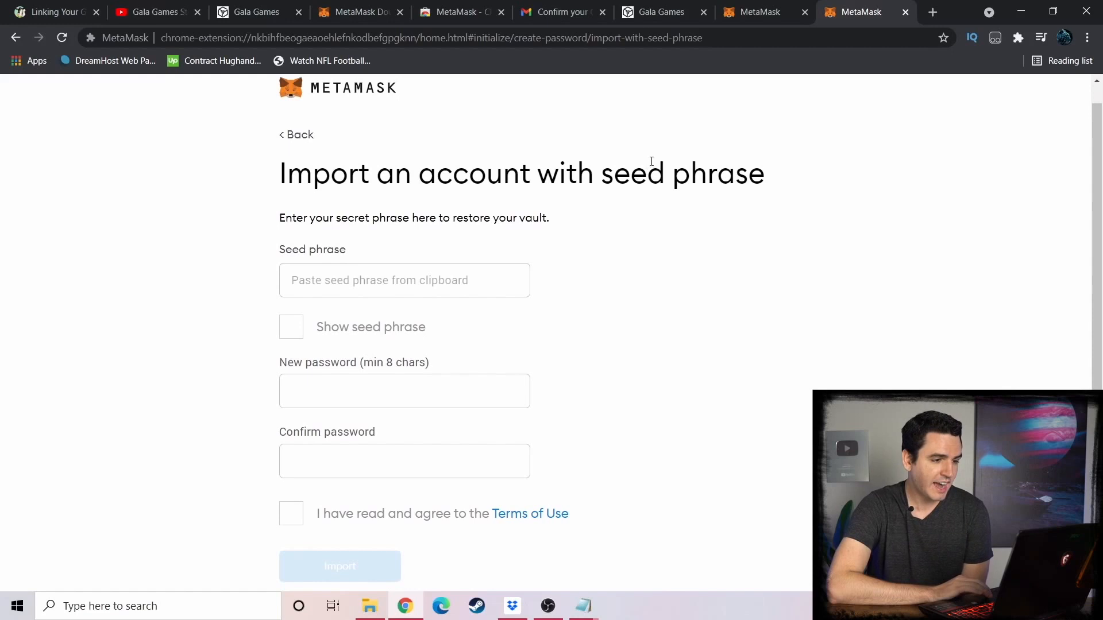
mouse_move(431, 214)
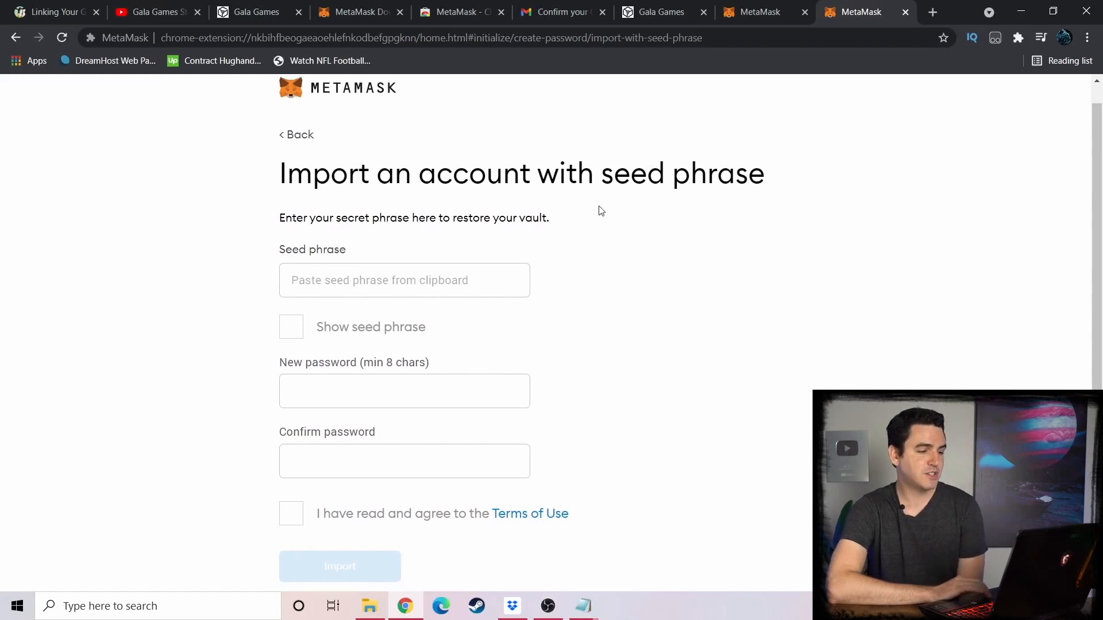
click(404, 280)
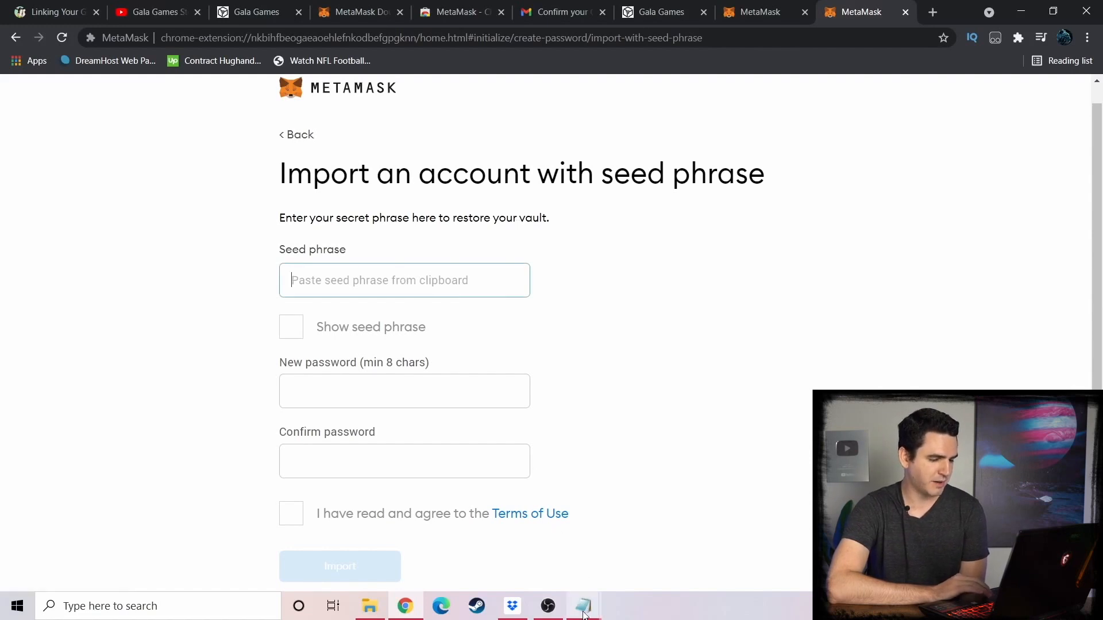
- Paste the seed phrase from the notes, set a password, accept the Terms of Use and import the wallet
click(583, 605)
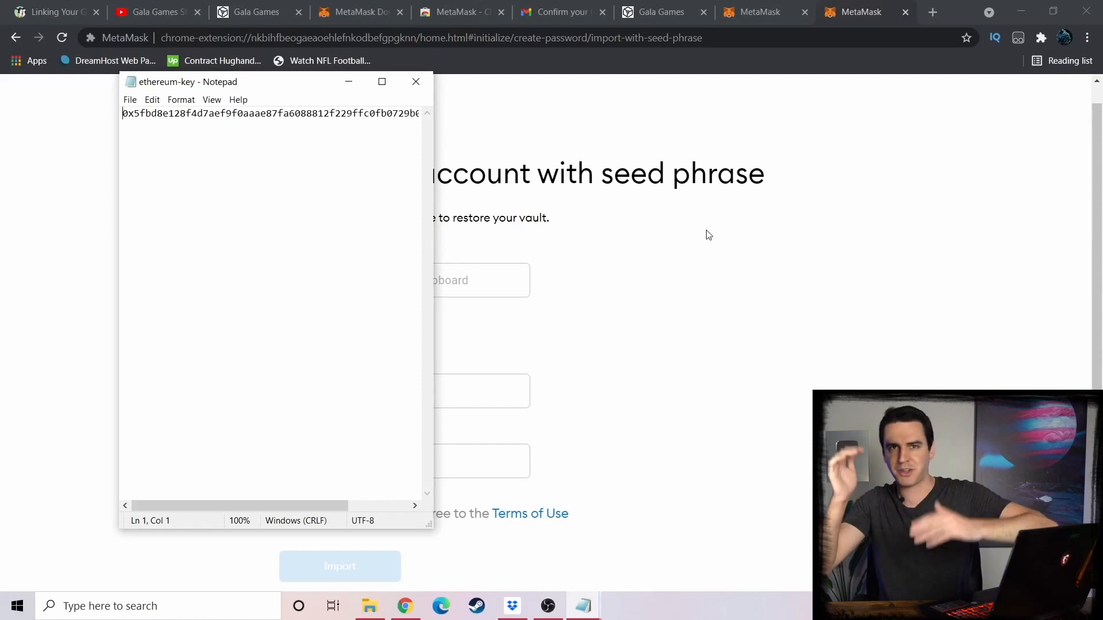
click(415, 81)
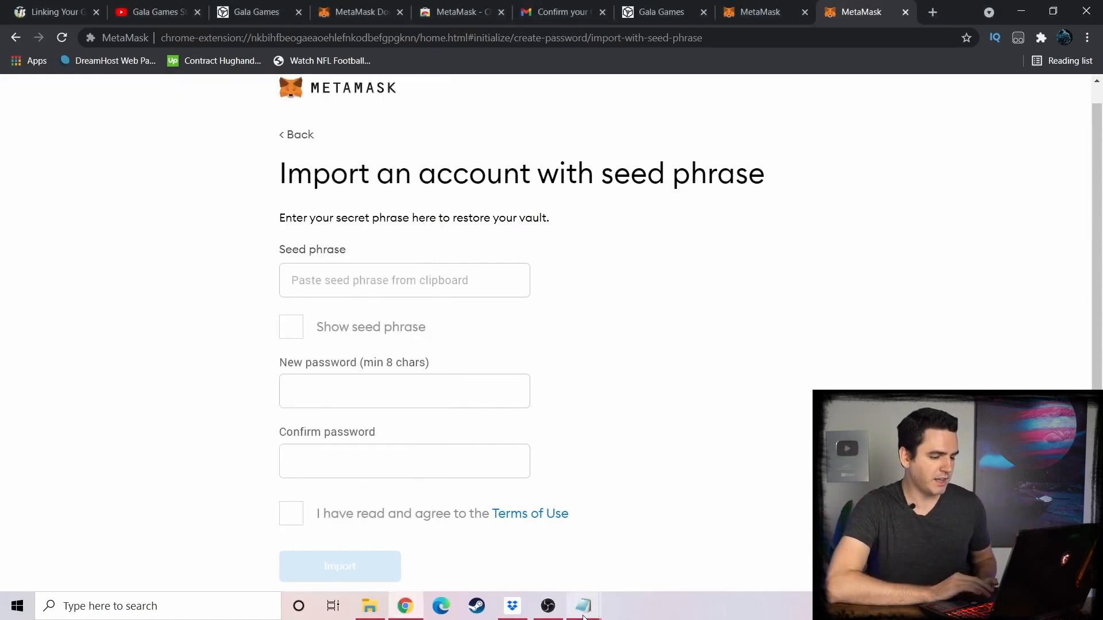
click(582, 606)
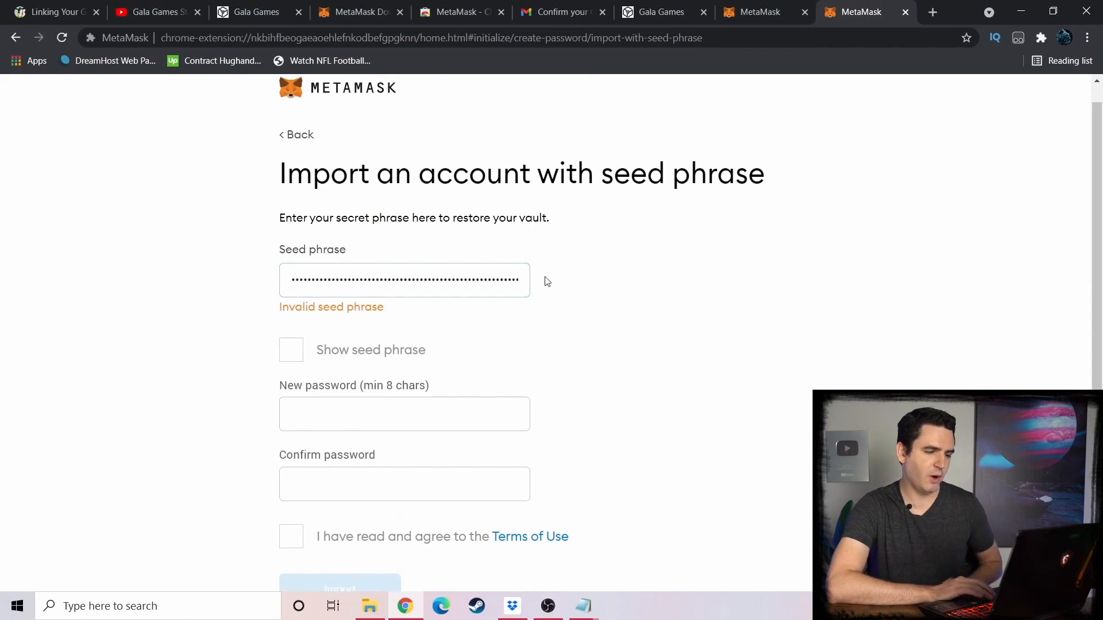
click(290, 349)
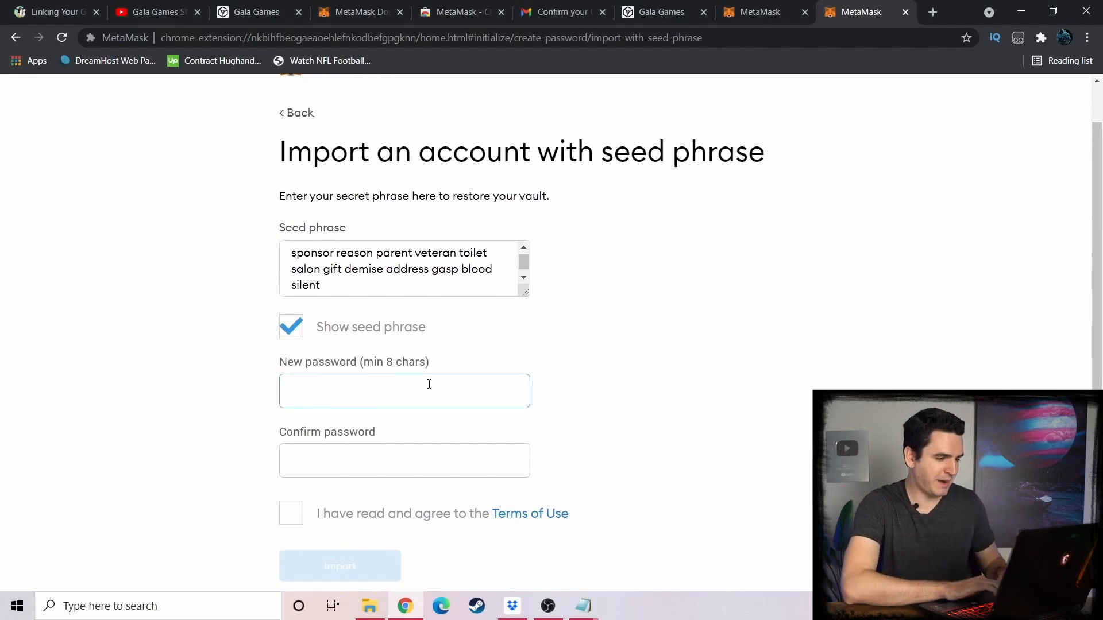
text(•••••)
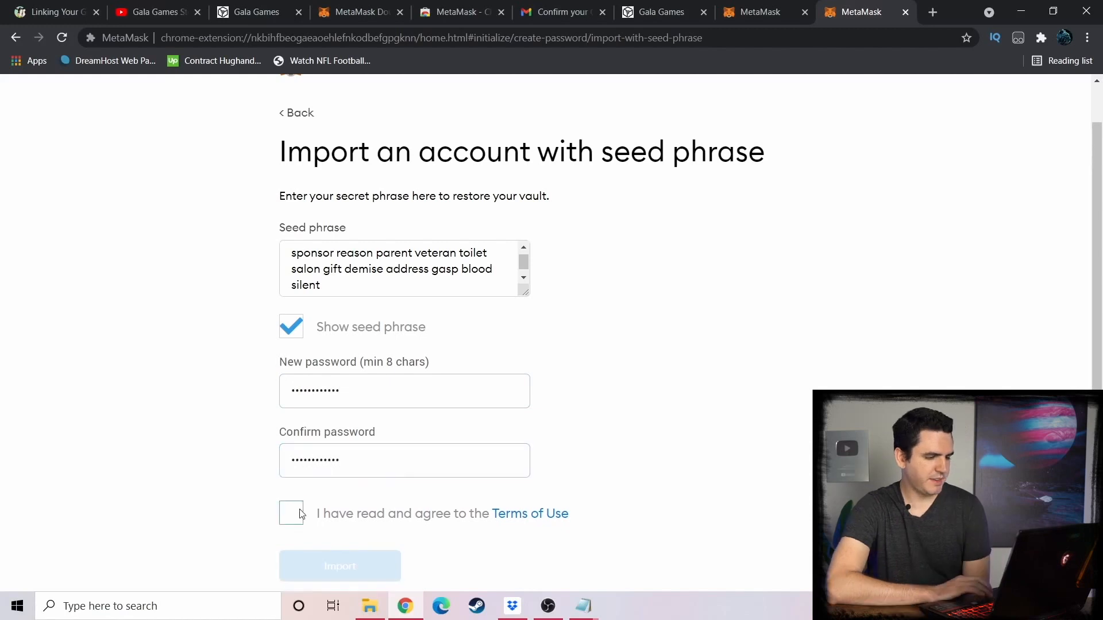
click(291, 513)
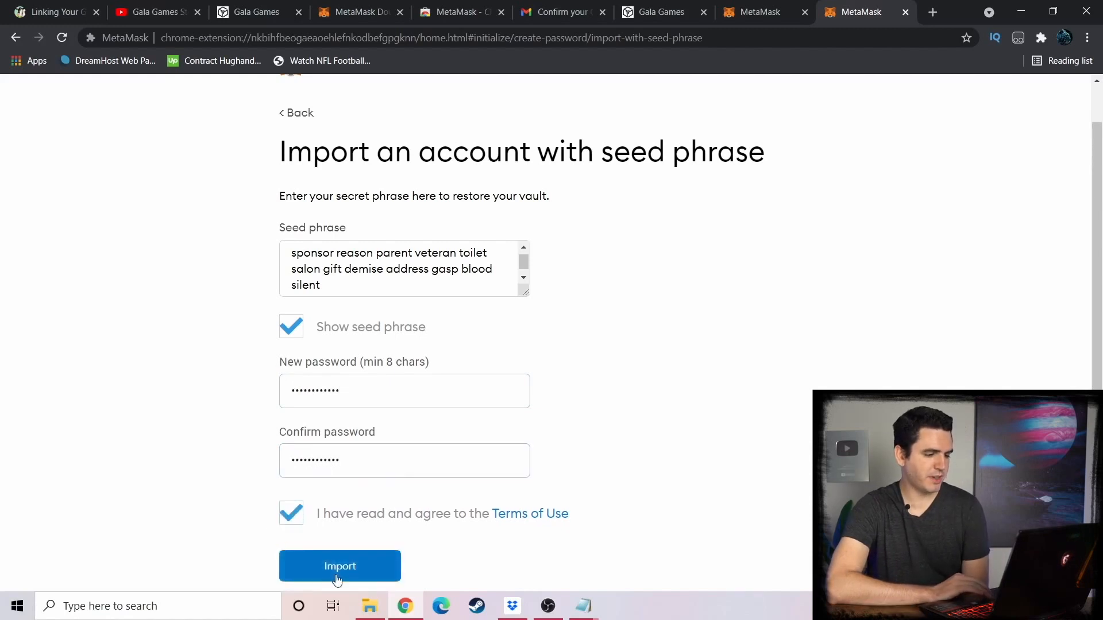
click(340, 566)
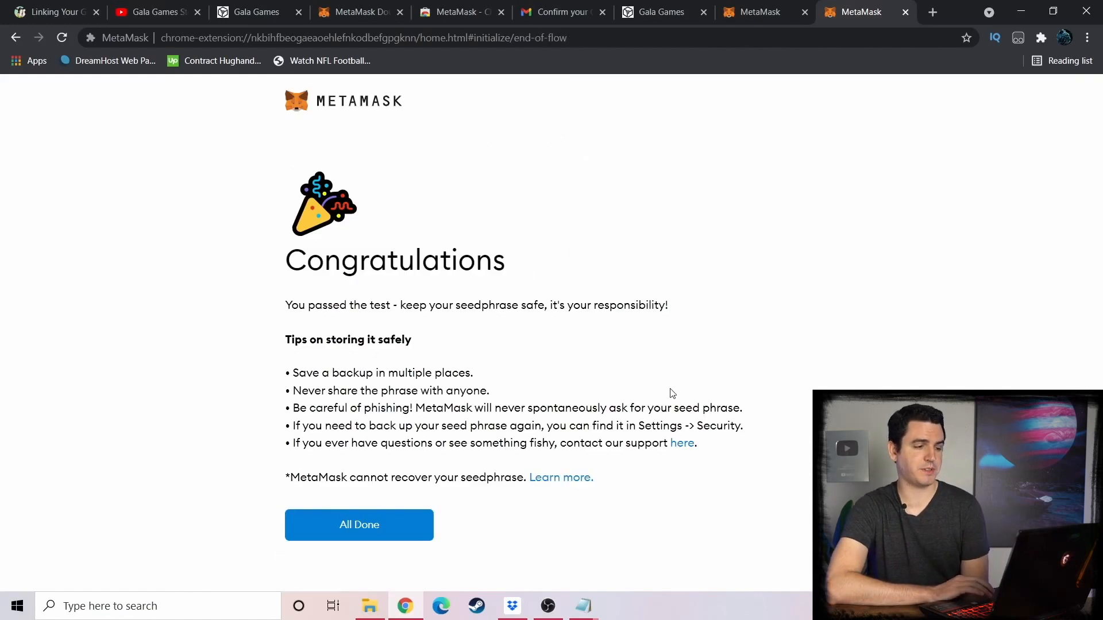
mouse_move(410, 321)
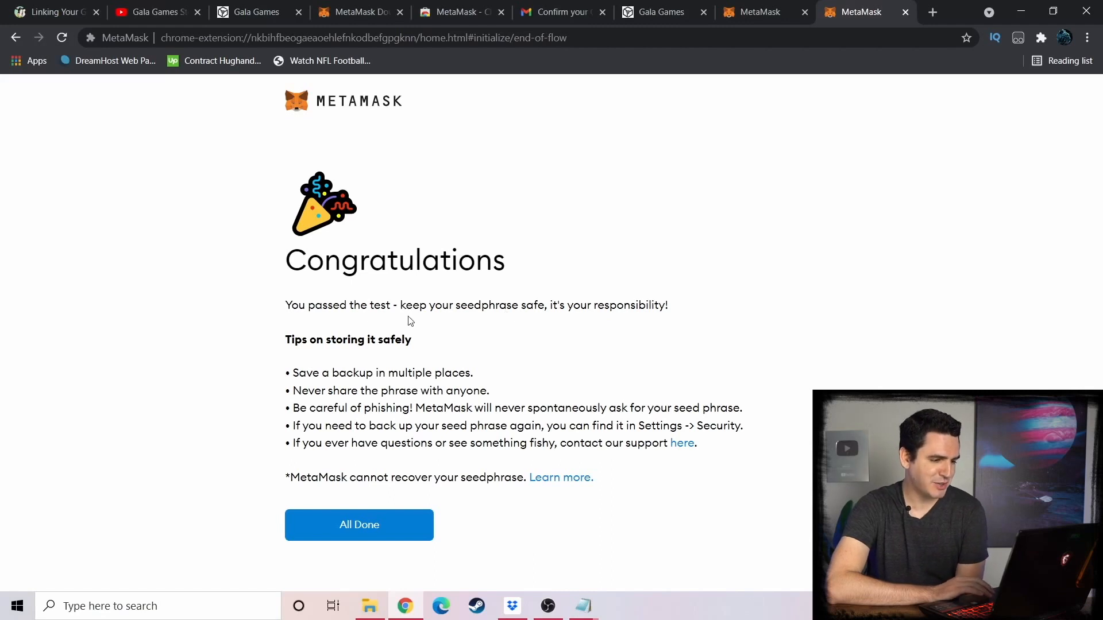
mouse_move(484, 324)
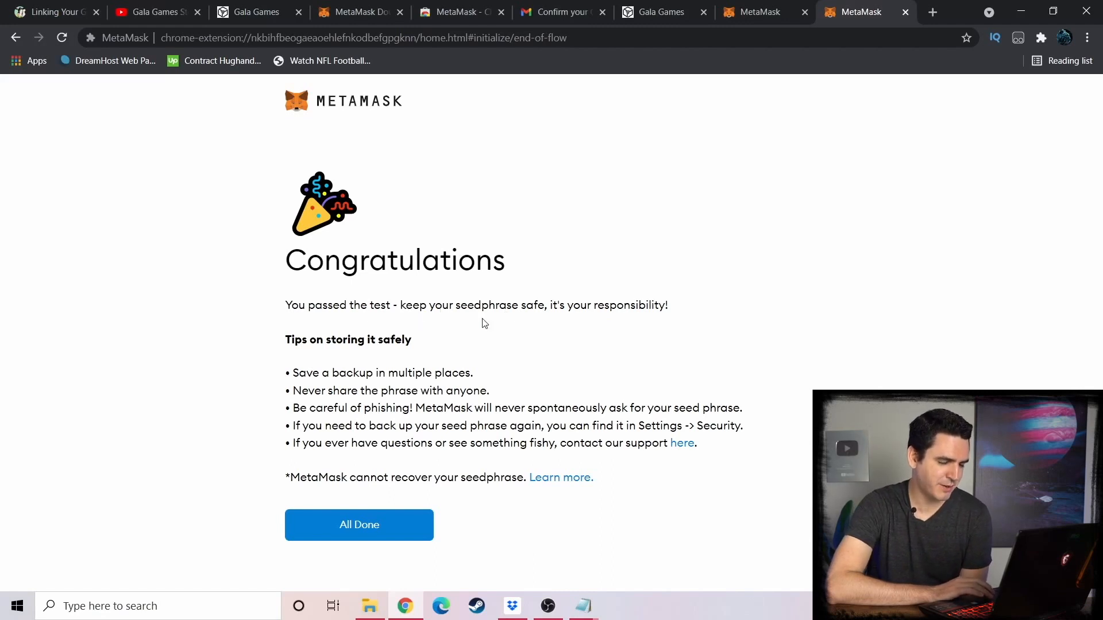
mouse_move(594, 327)
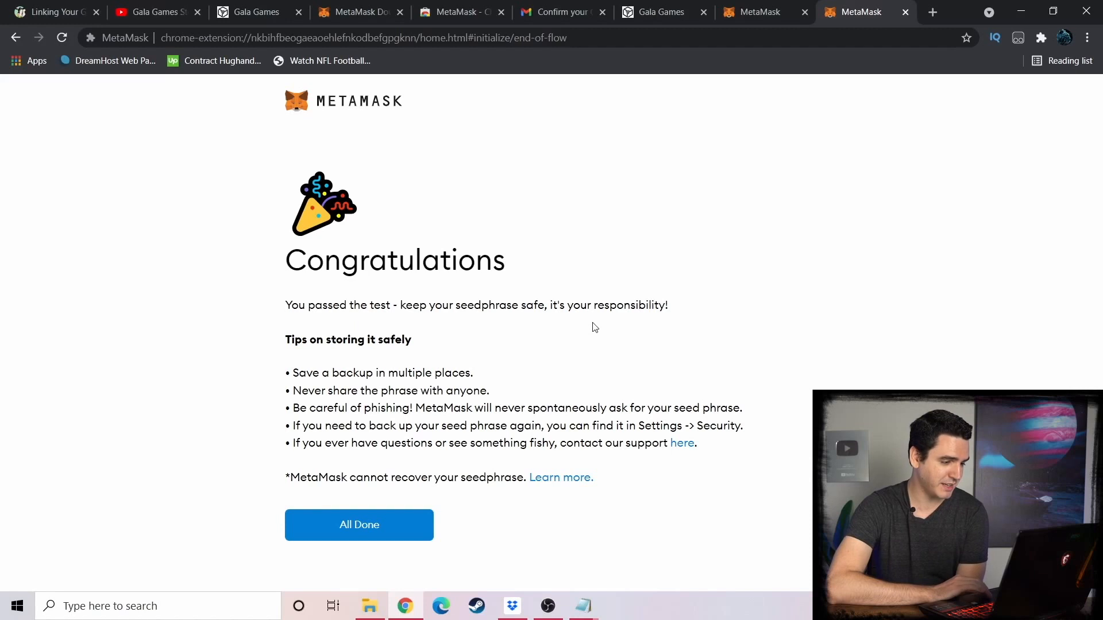
- Finish MetaMask setup with All Done and close the What's new notes to show the 0 ETH wallet
click(358, 525)
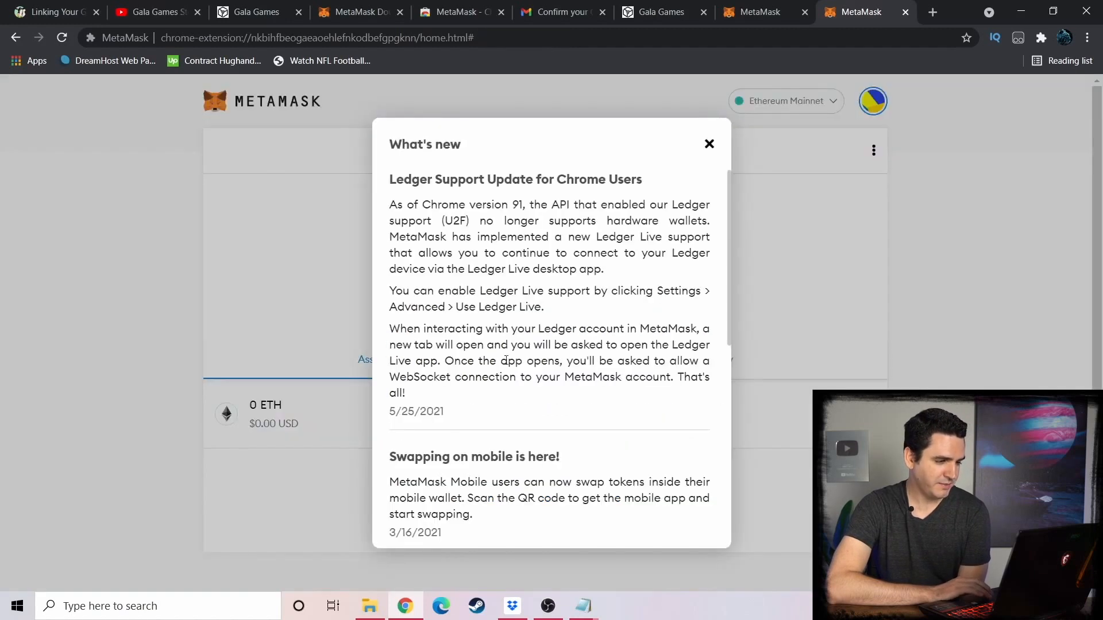
scroll(down, 3)
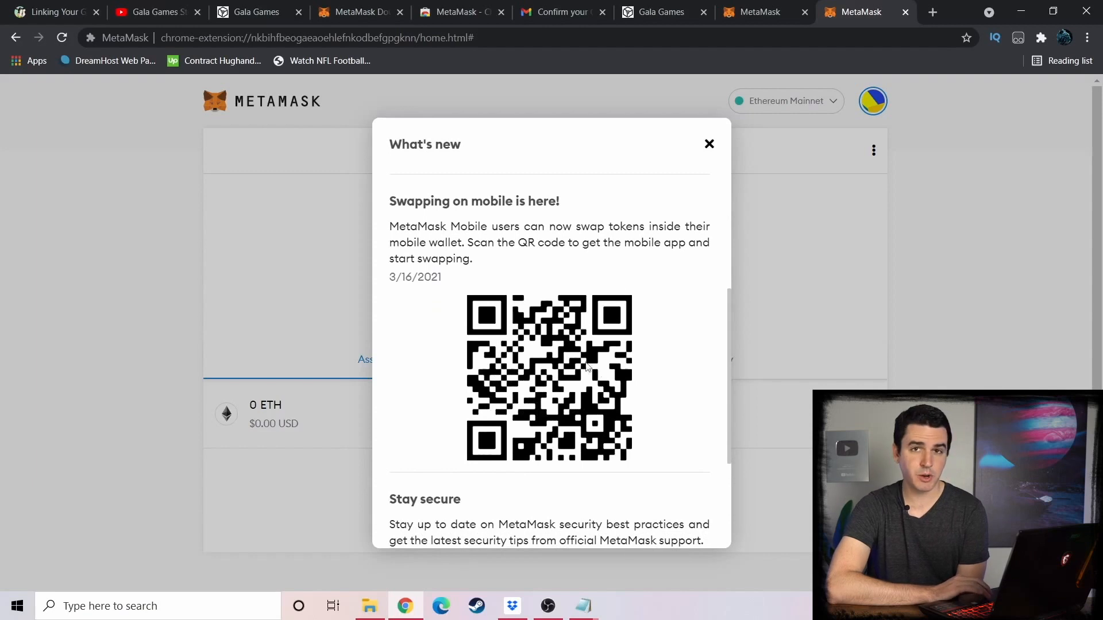
mouse_move(575, 277)
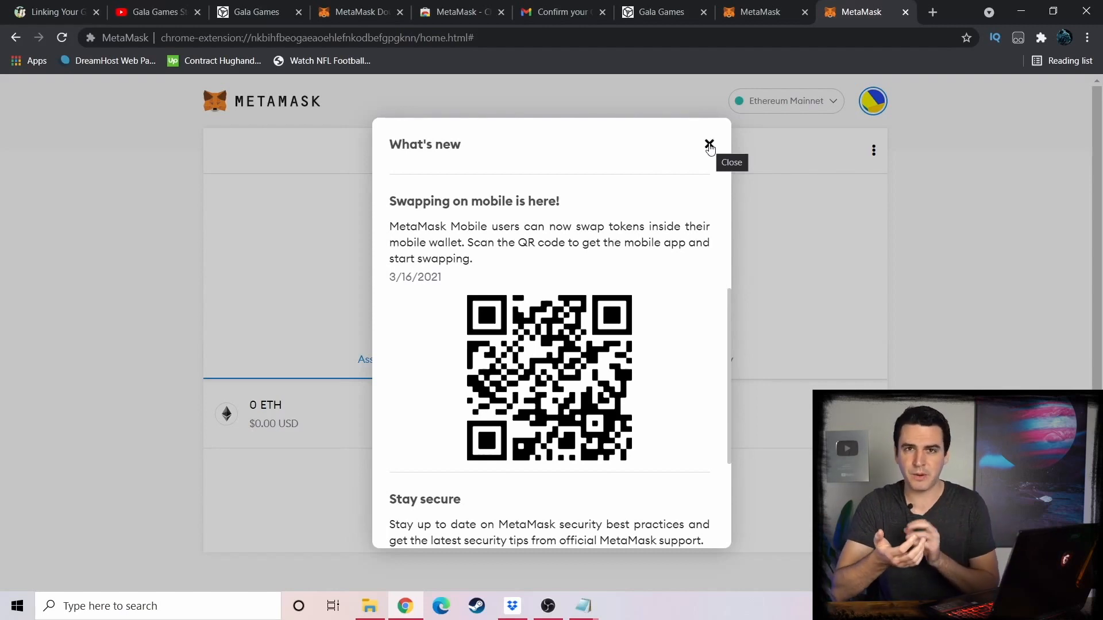
click(709, 144)
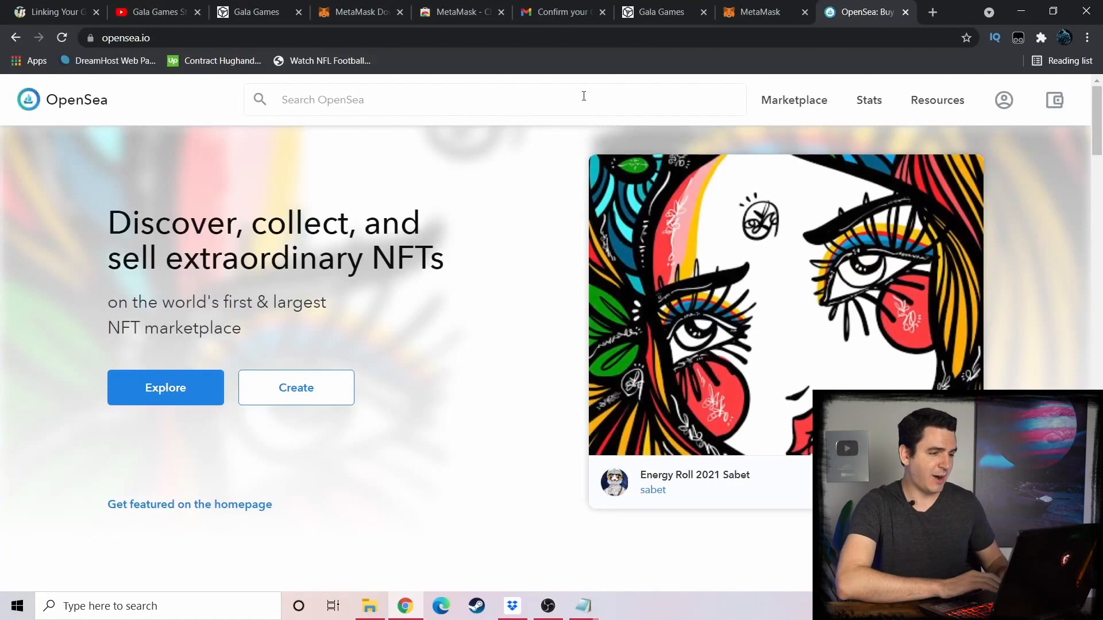
- Search OpenSea for 'majestic forge' and open the Majestic Forge item by Mirandus
text(majestic for)
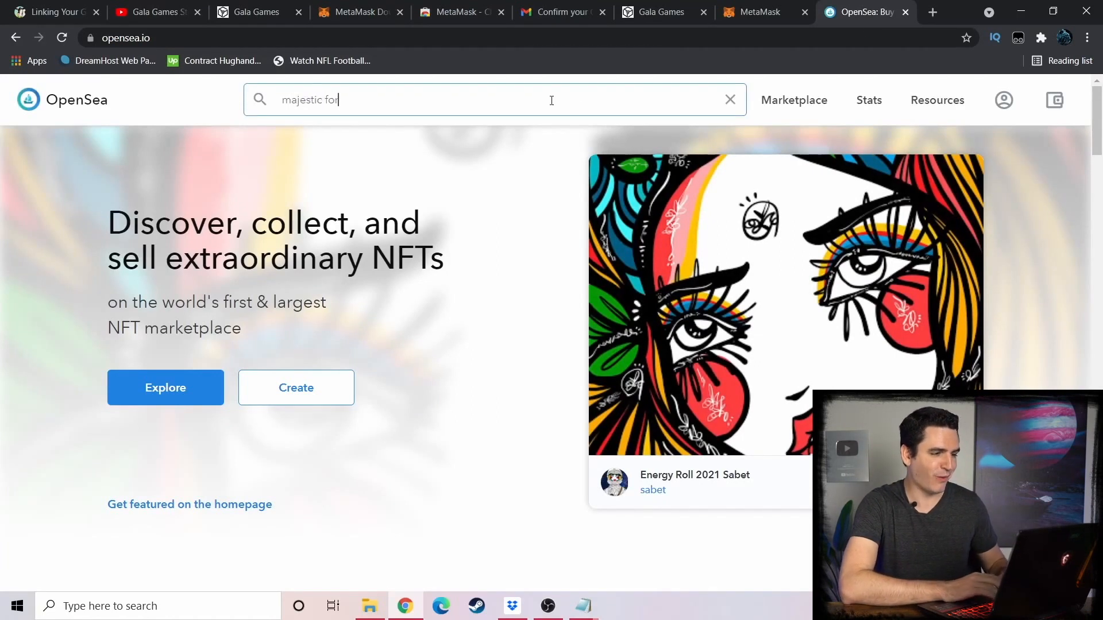
key(enter)
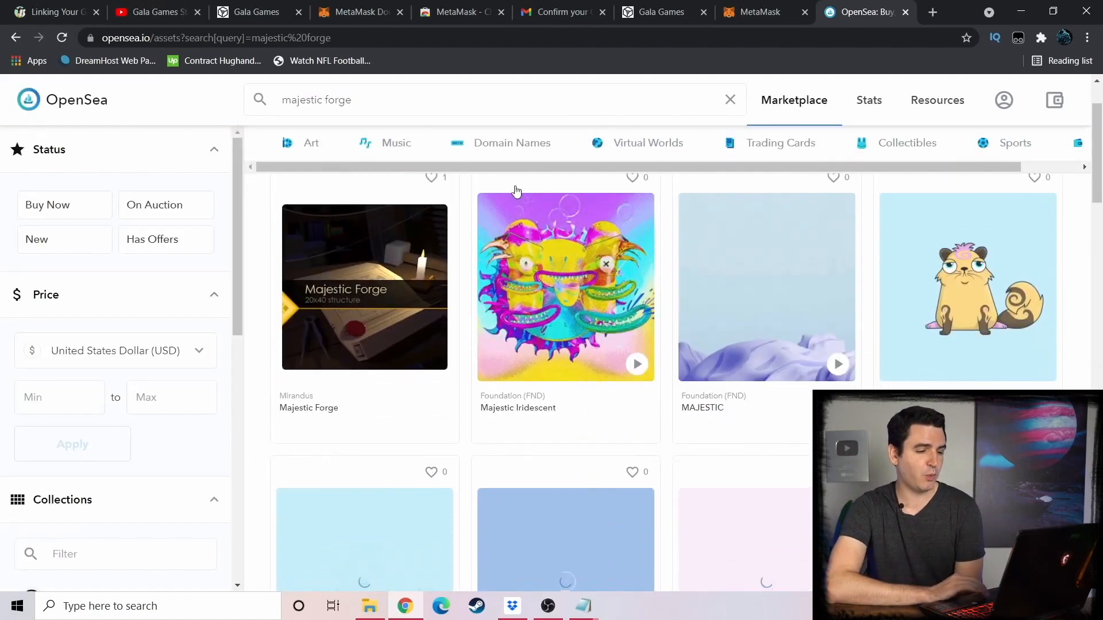
click(364, 286)
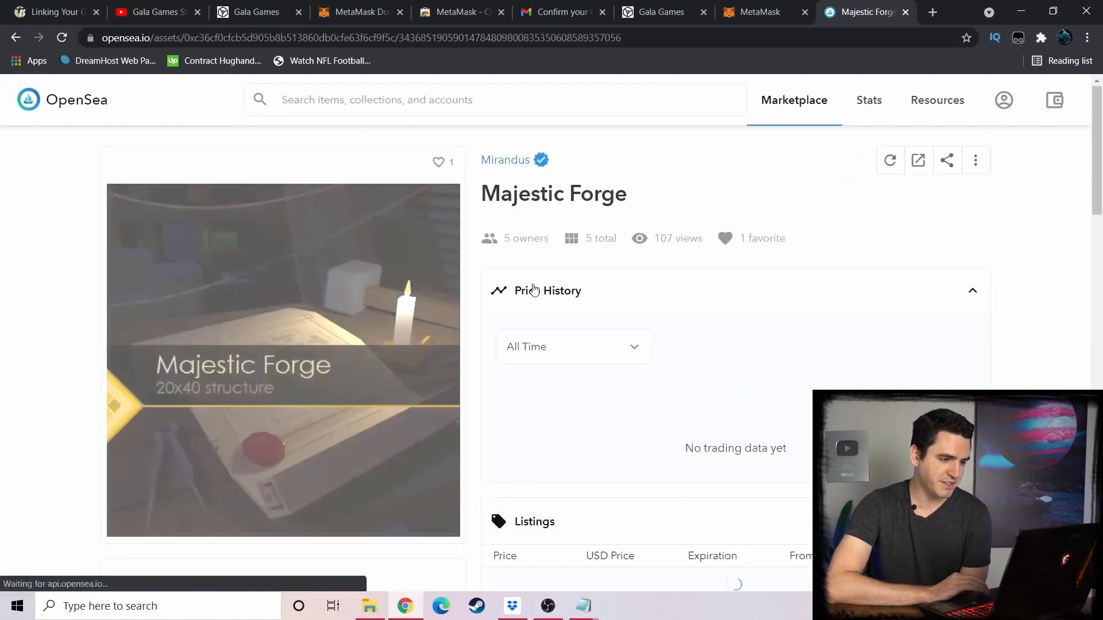
scroll(down, 3)
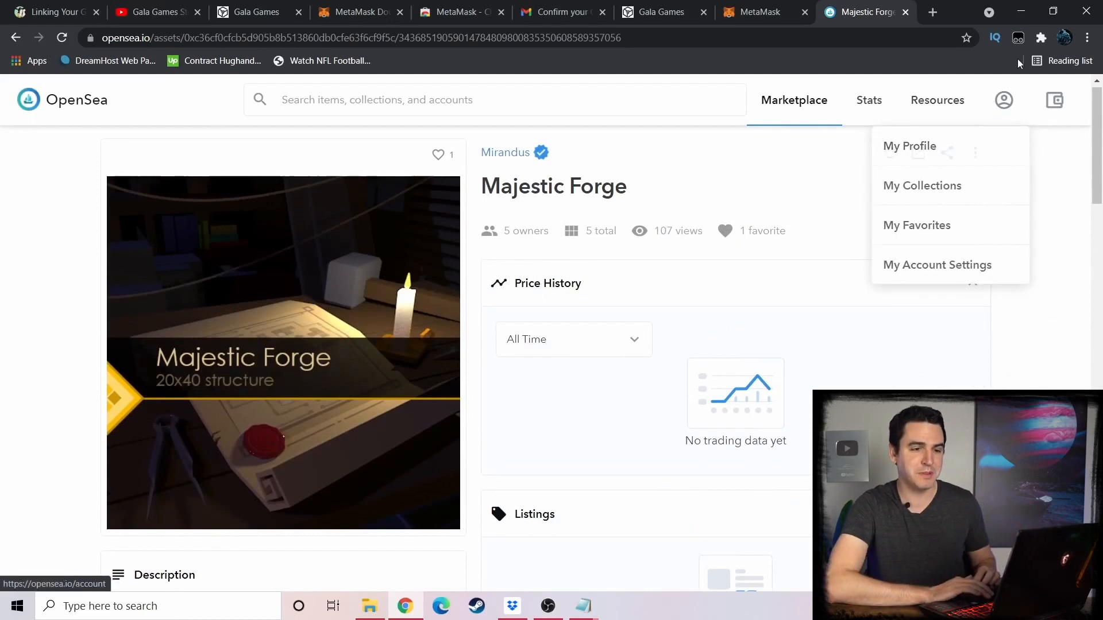
- Check the MetaMask wallet from the extensions menu and dismiss the What's new notice
click(1043, 38)
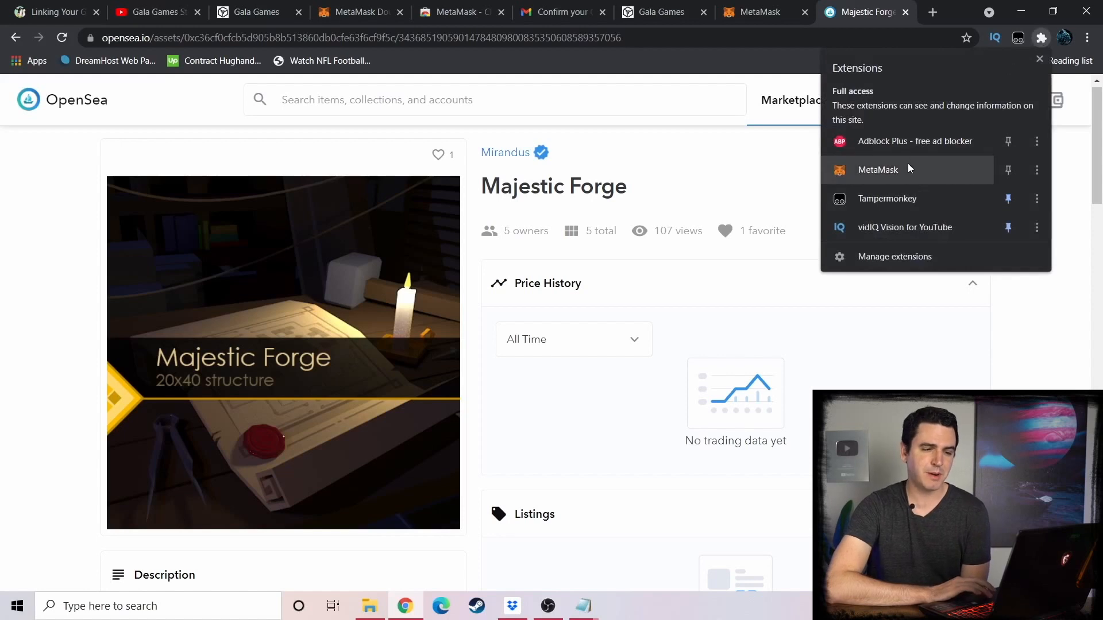
click(877, 170)
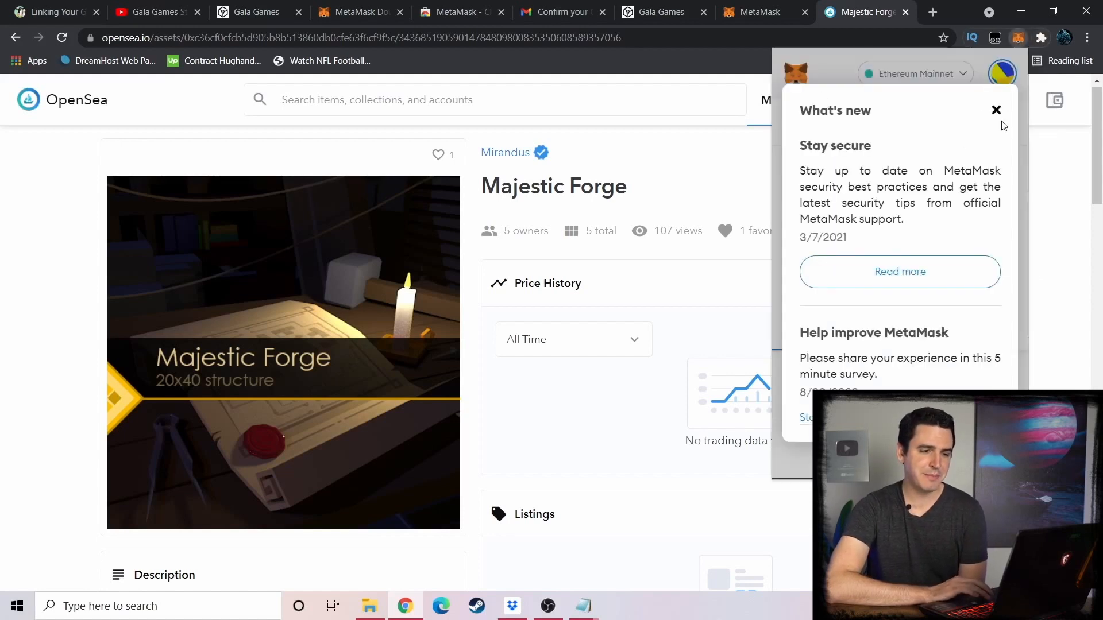
click(996, 110)
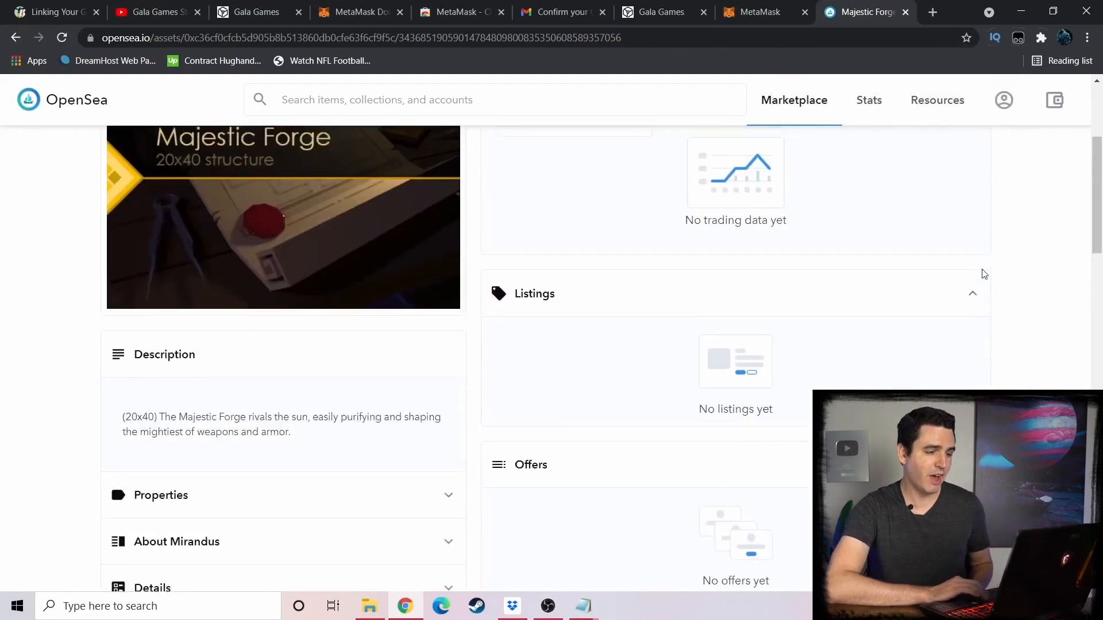
scroll(down, 3)
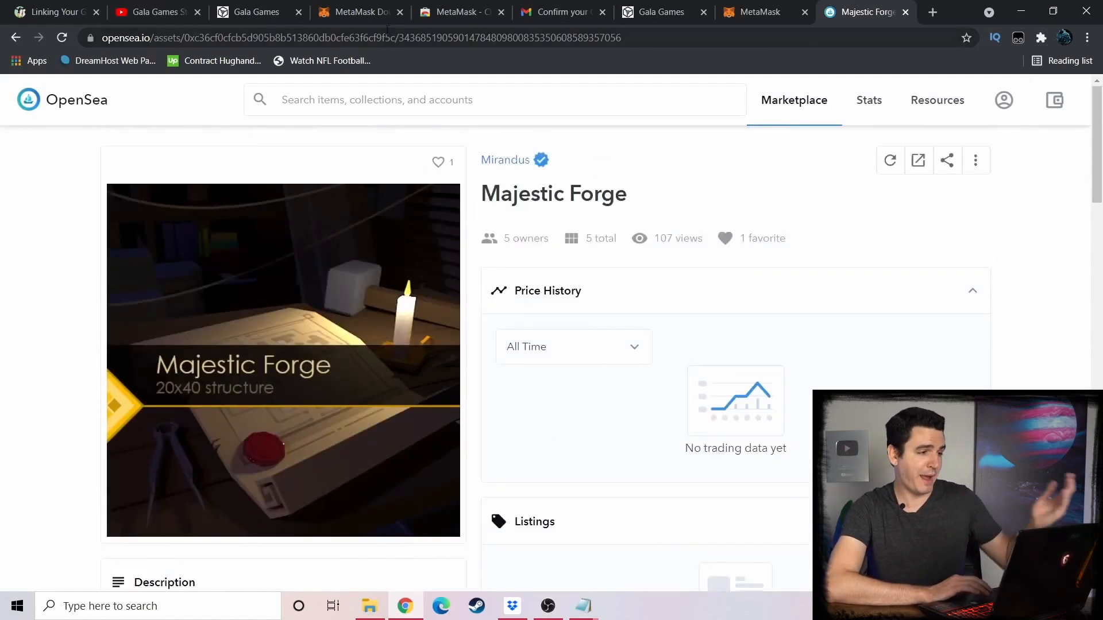
- Confirm the Gala Games inventory shows zero balances
click(662, 11)
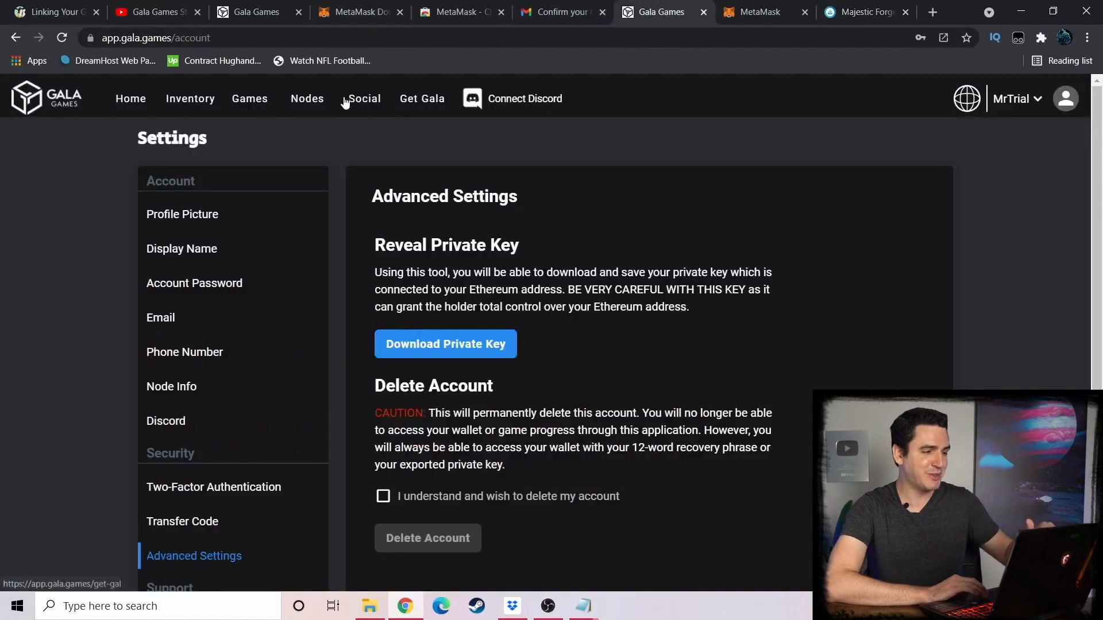
click(130, 99)
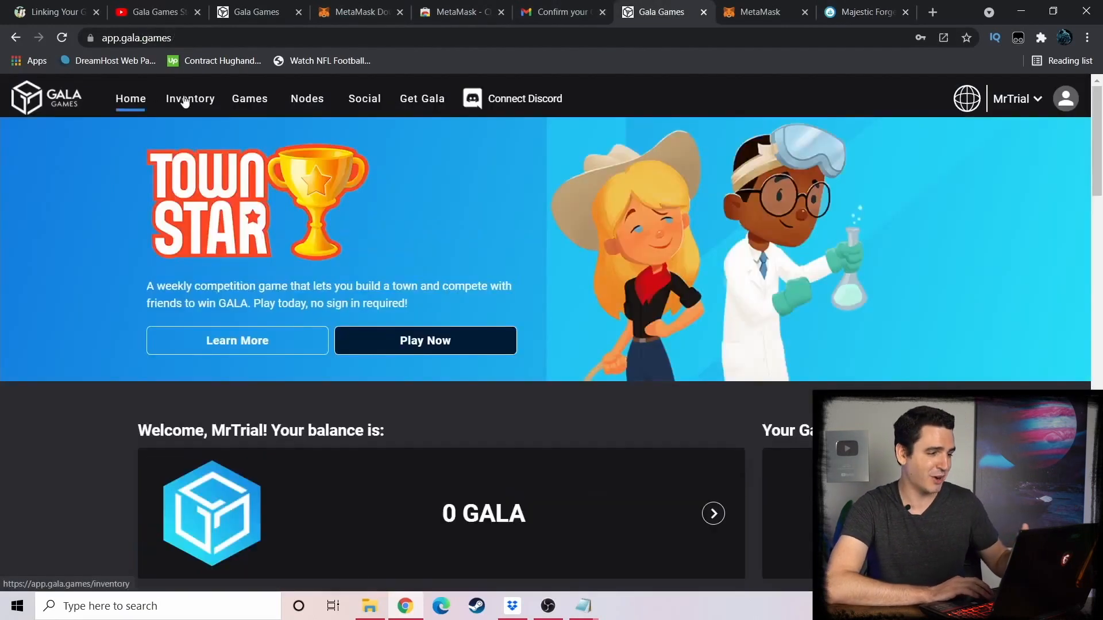
click(189, 99)
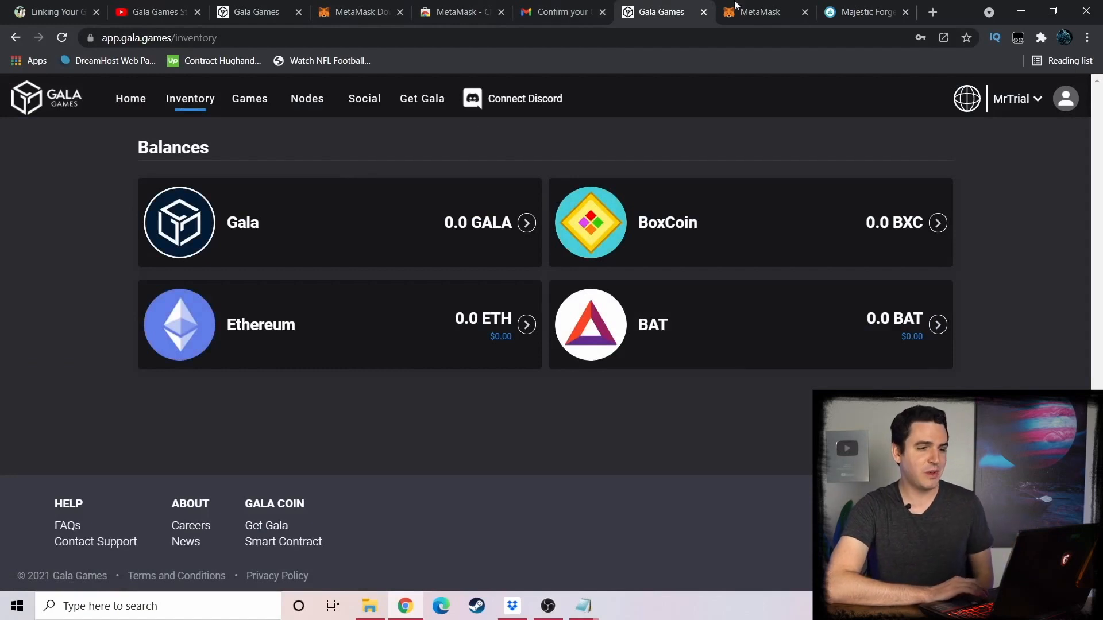
- Return to the OpenSea Majestic Forge page and open the Mirandus collection
click(865, 11)
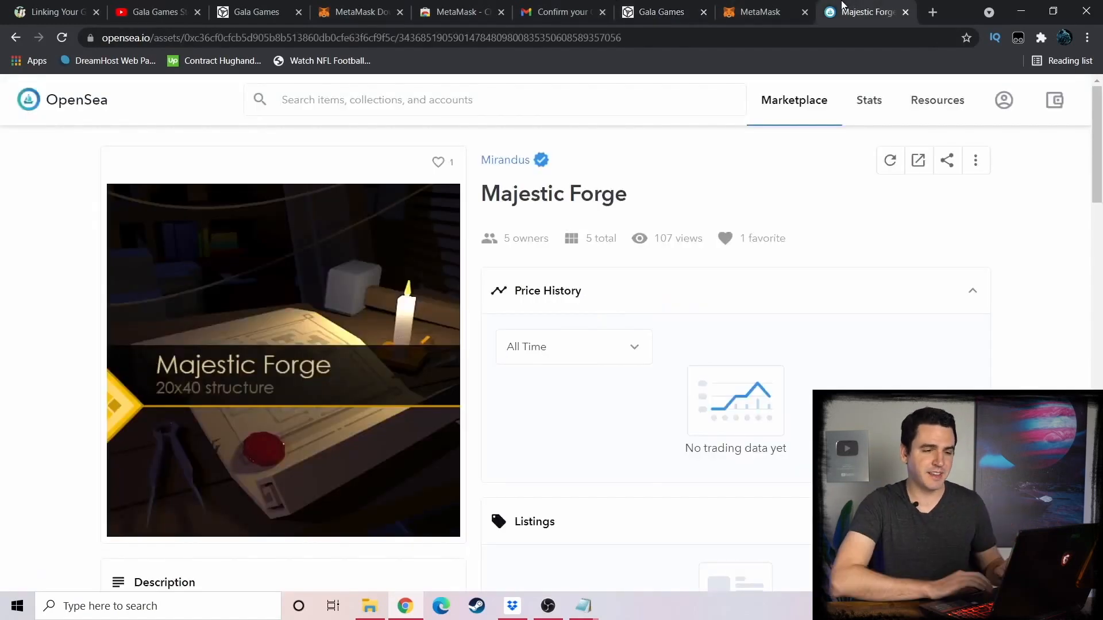
mouse_move(499, 164)
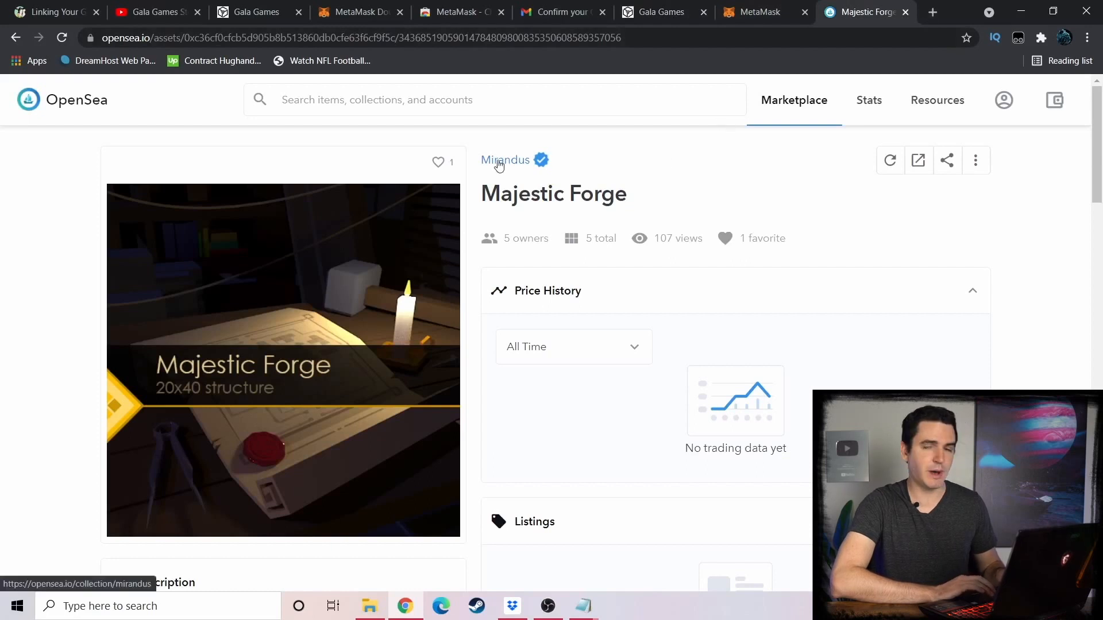
click(506, 160)
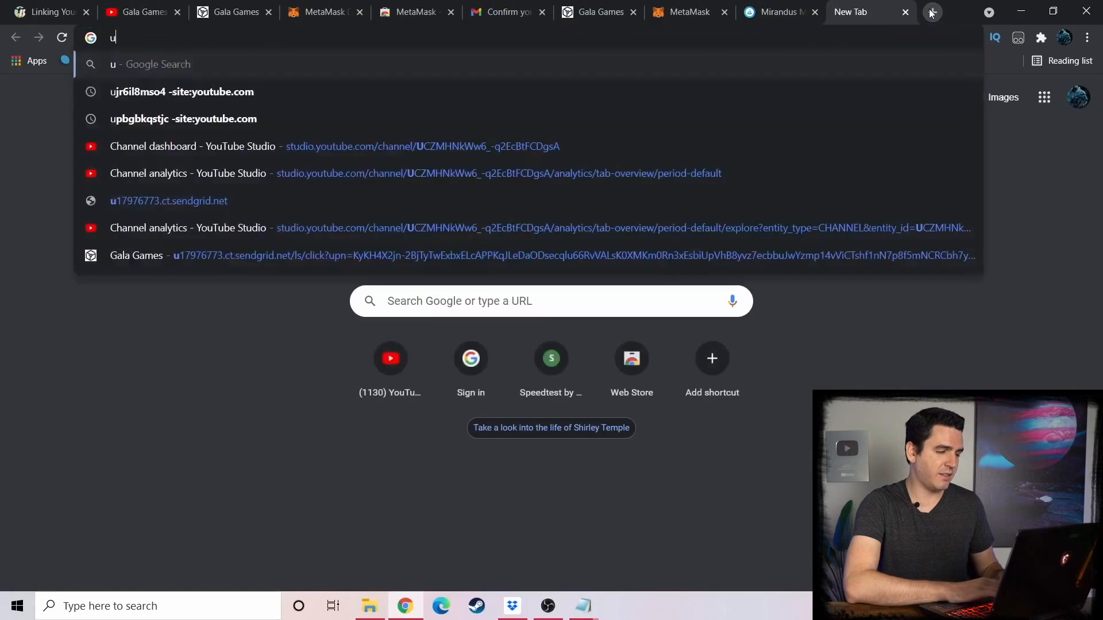
- Search Google for uniswap and open the official Uniswap home page
text(nis)
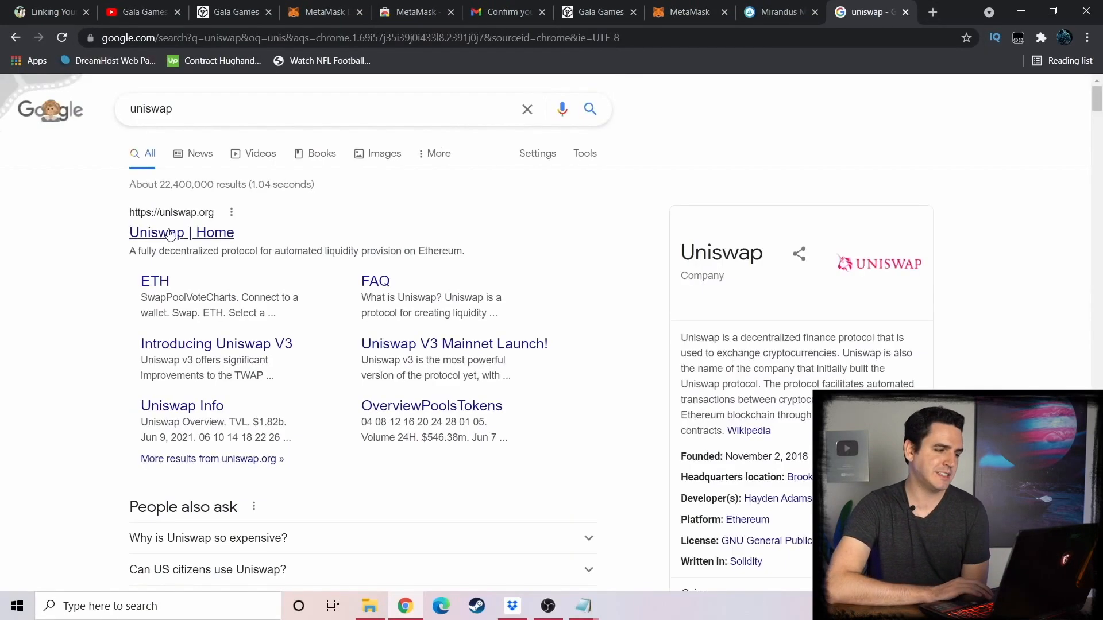
click(182, 232)
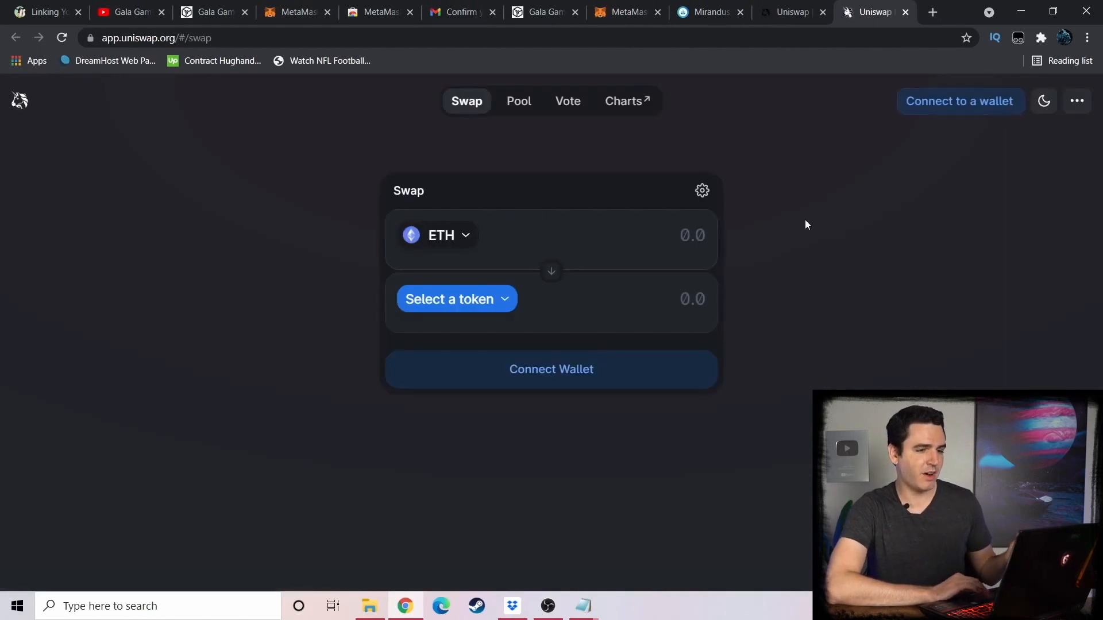
- Connect the MetaMask wallet to Uniswap and import the GALA token as the swap target
click(960, 101)
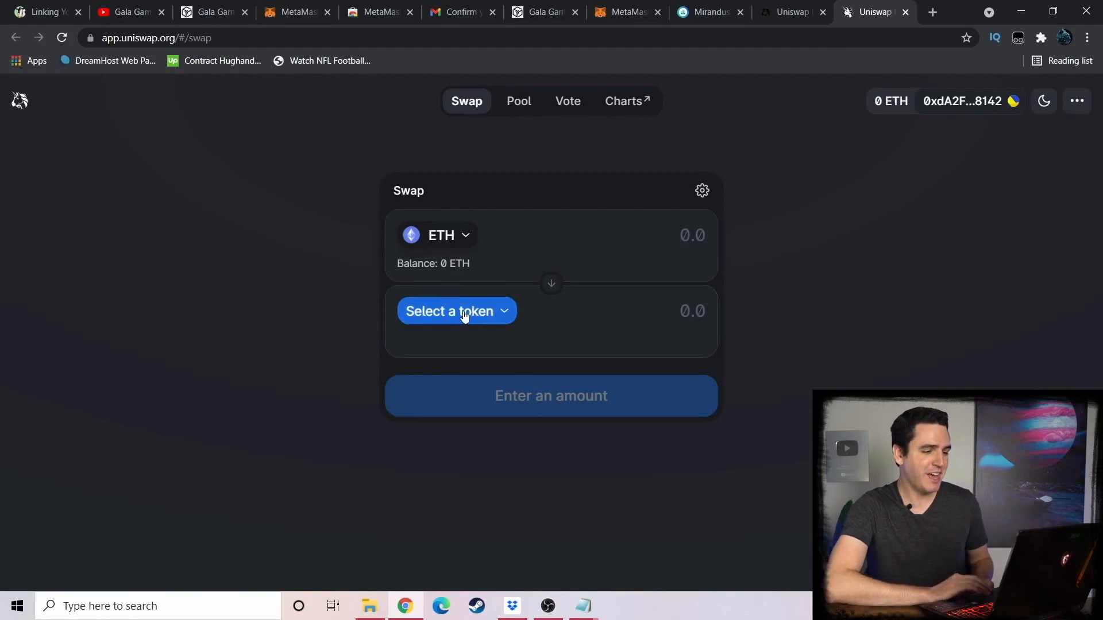
click(552, 283)
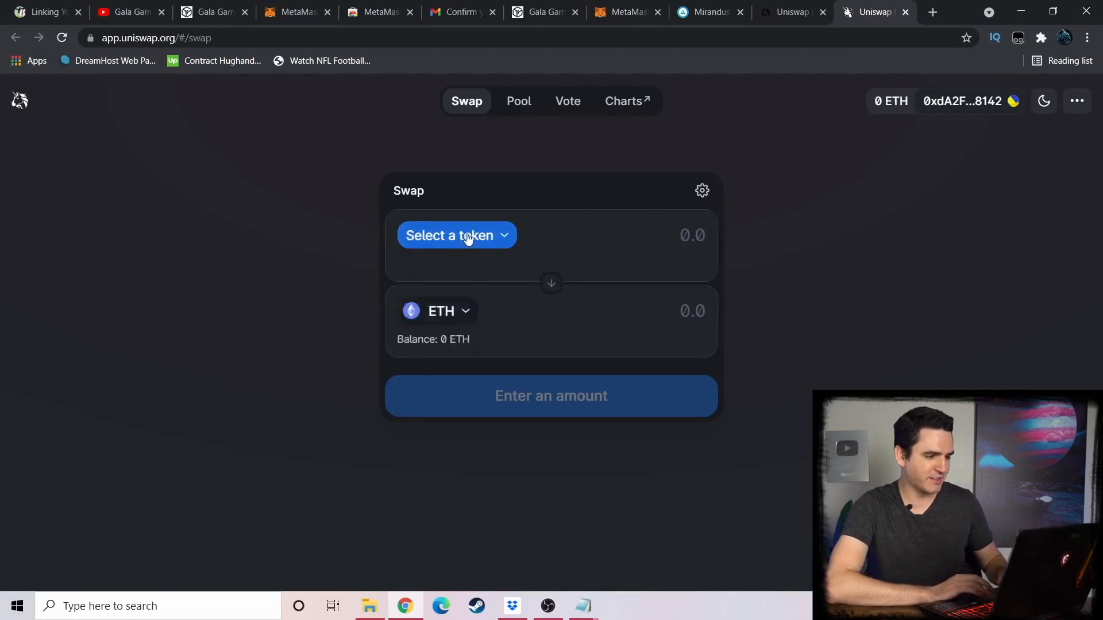
click(456, 234)
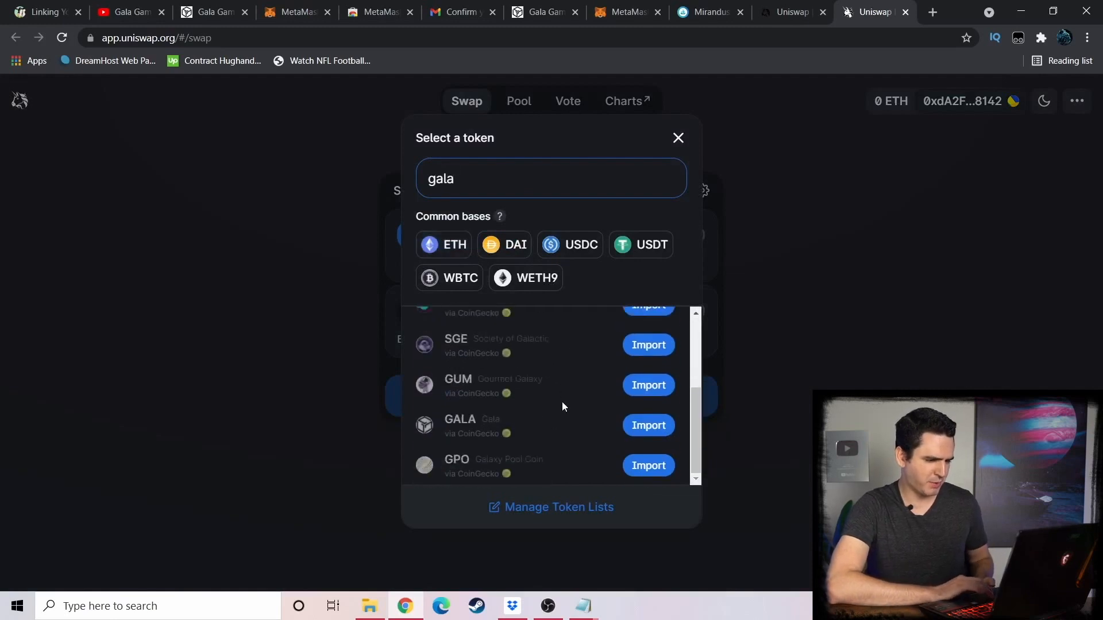
click(647, 425)
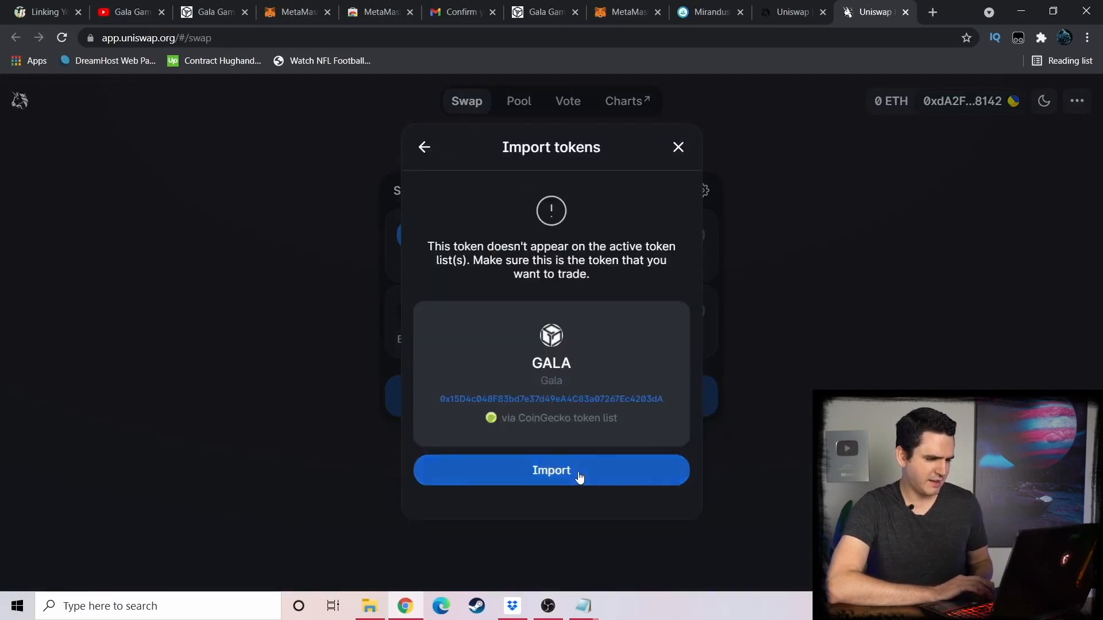
click(550, 470)
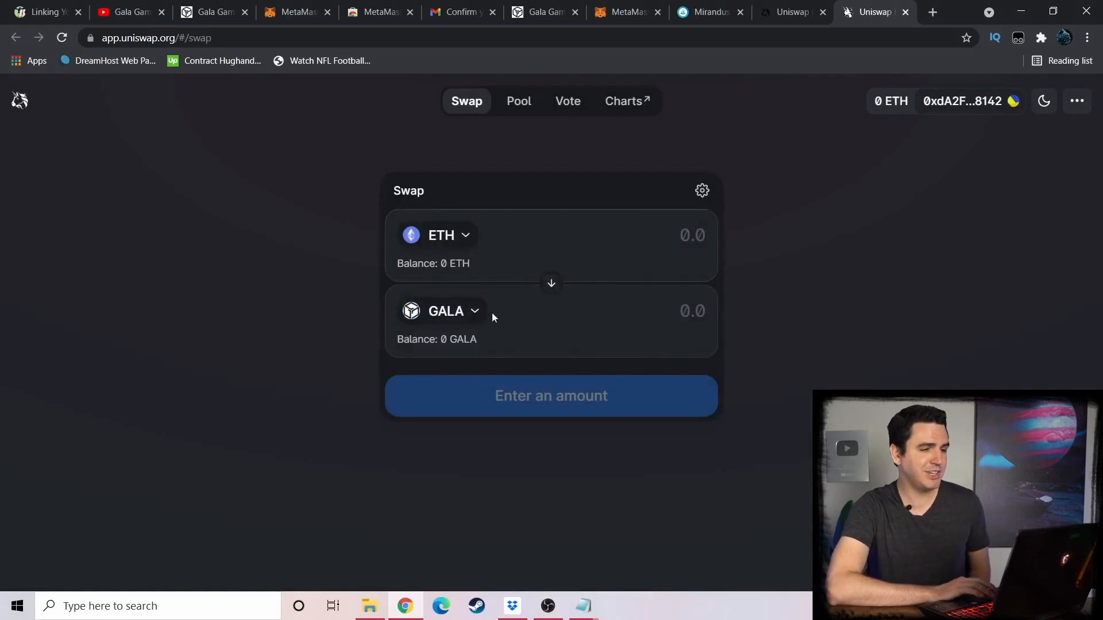
- Check the Gala Games inventory balances and return to the Uniswap swap page
click(541, 11)
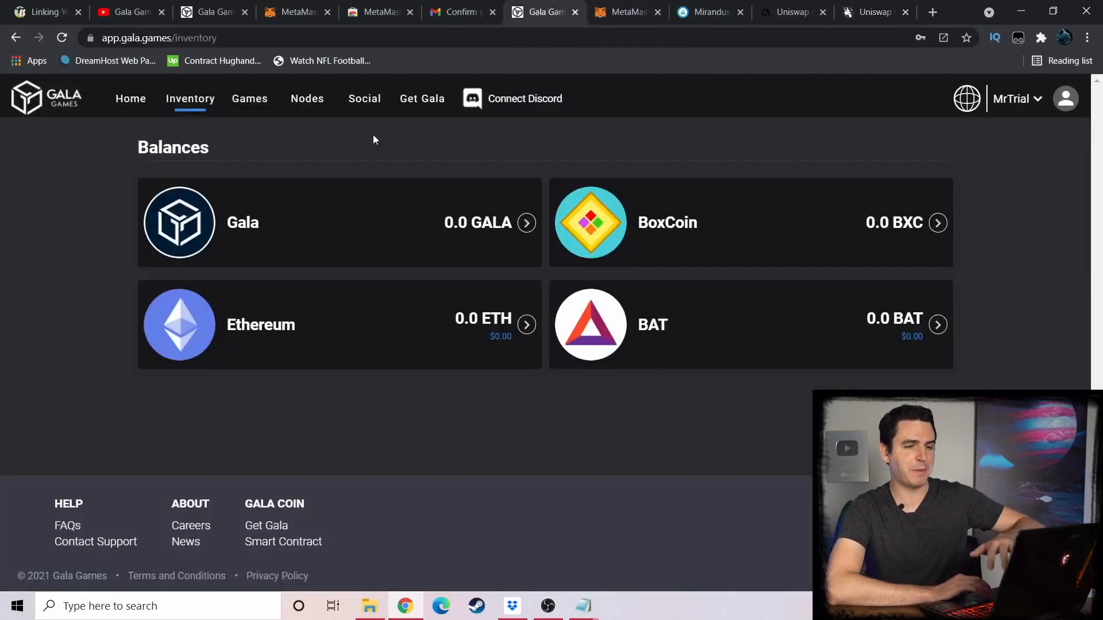
click(875, 12)
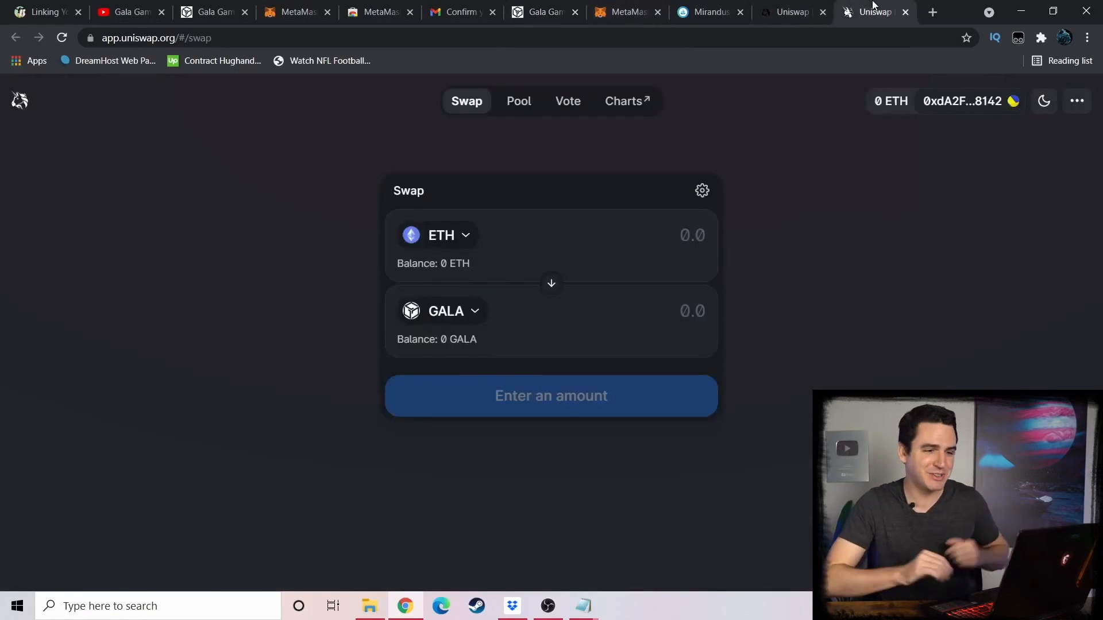
- Search Google for 'axie infinity marketplace' in a new tab and open the Axie Marketplace result
click(933, 12)
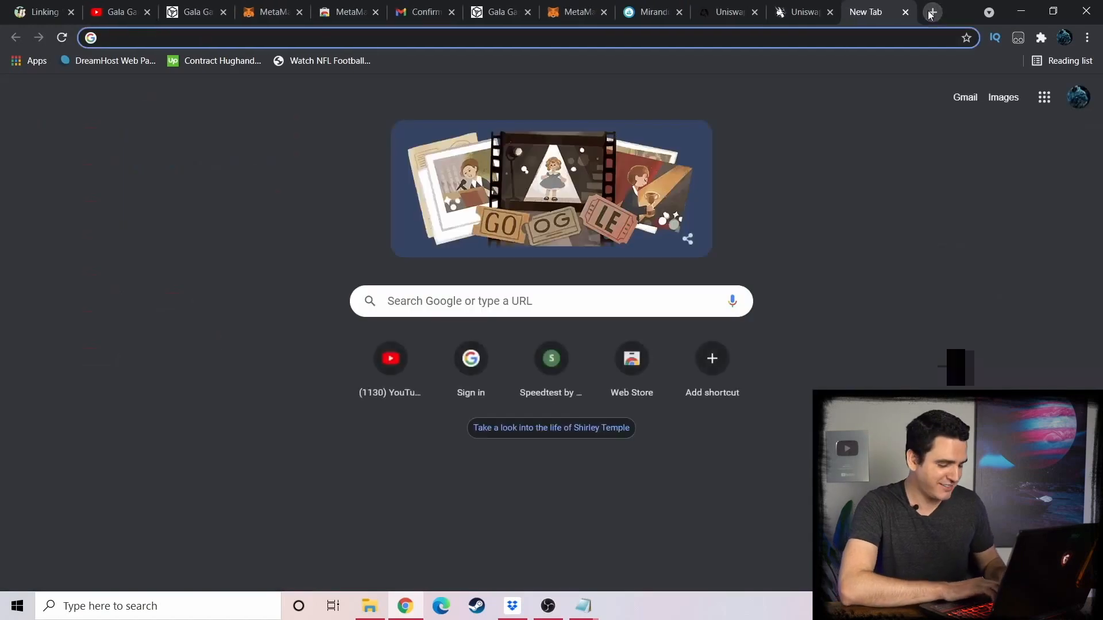
text(axieinfinit)
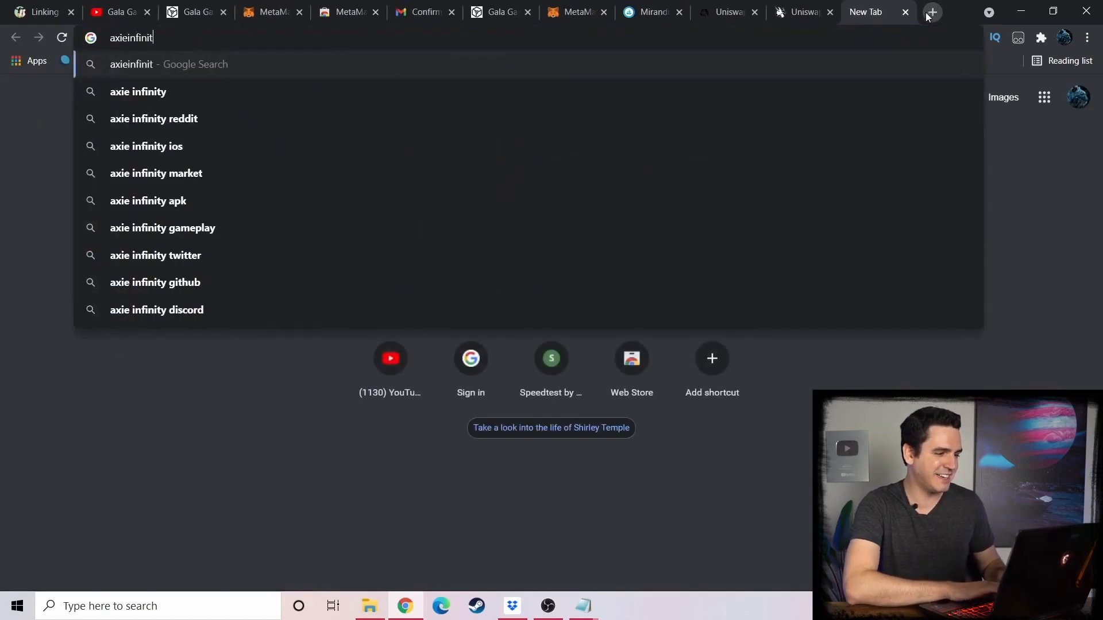
text(ymarke&aqs=chrome.1.69i57j0i10i131i433j0i10l8.4754j0j7&sourceid=chrome&ie=UTF-8)
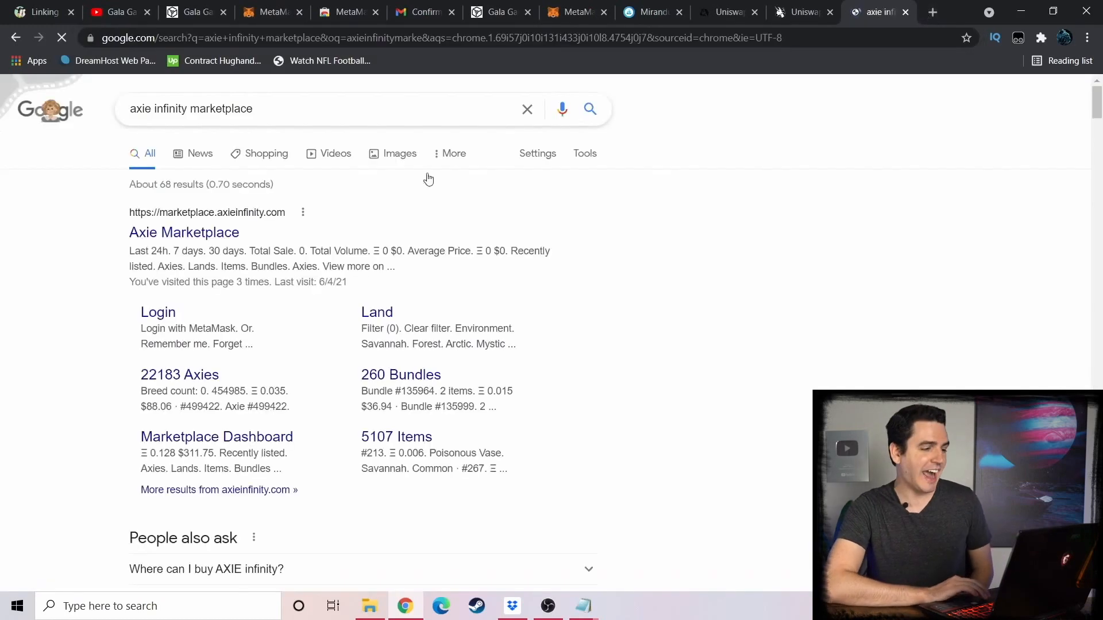
click(183, 232)
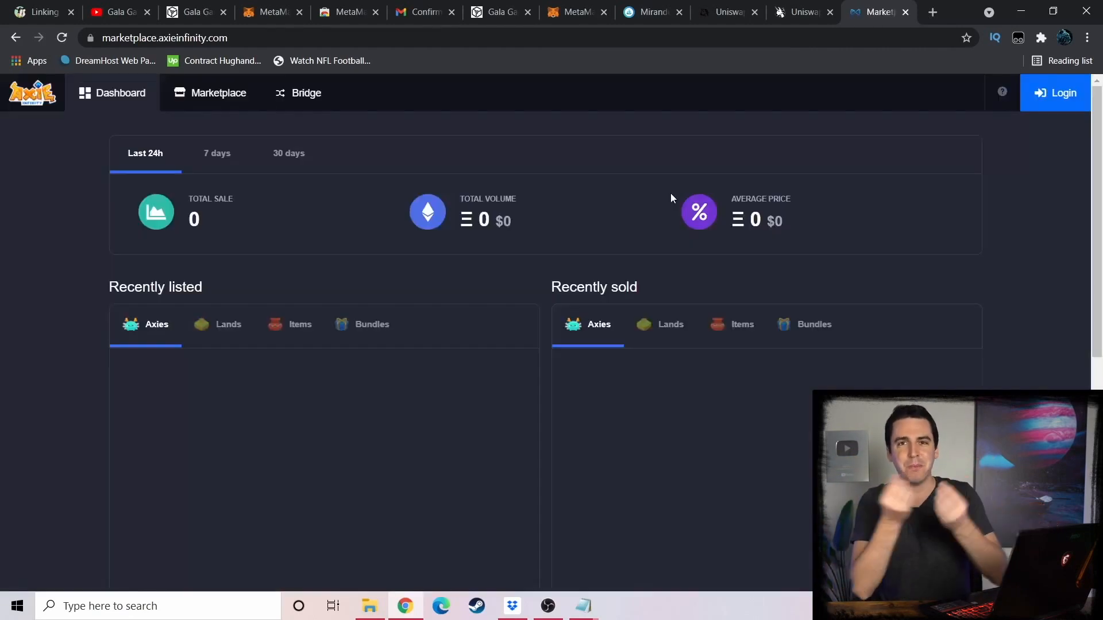
- Log in to the Axie Marketplace by connecting and signing with the MetaMask wallet
click(288, 153)
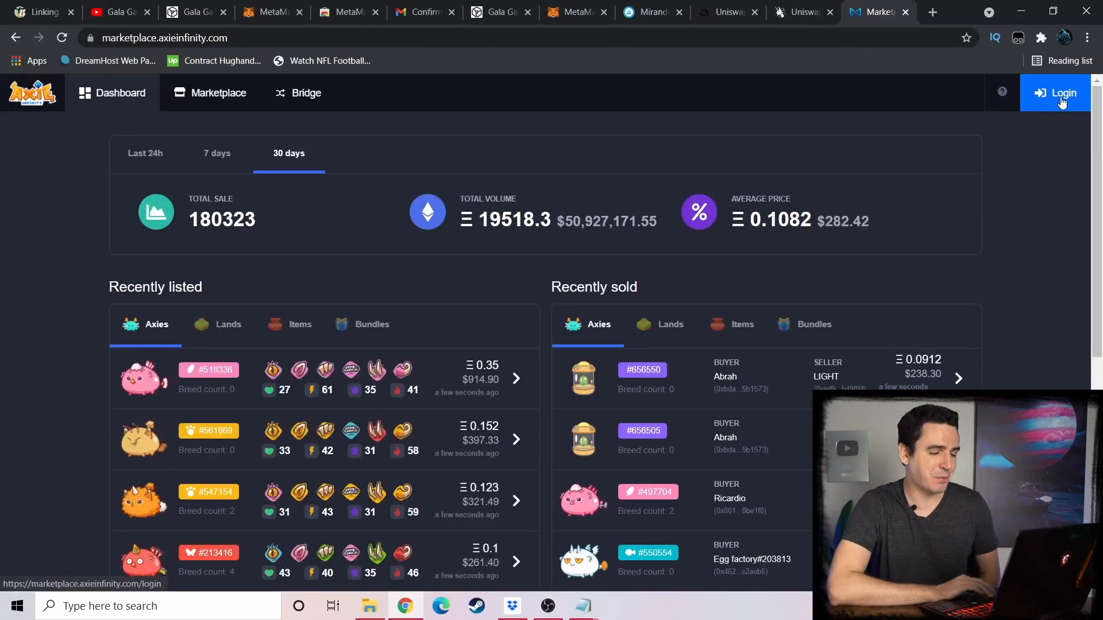
click(1061, 92)
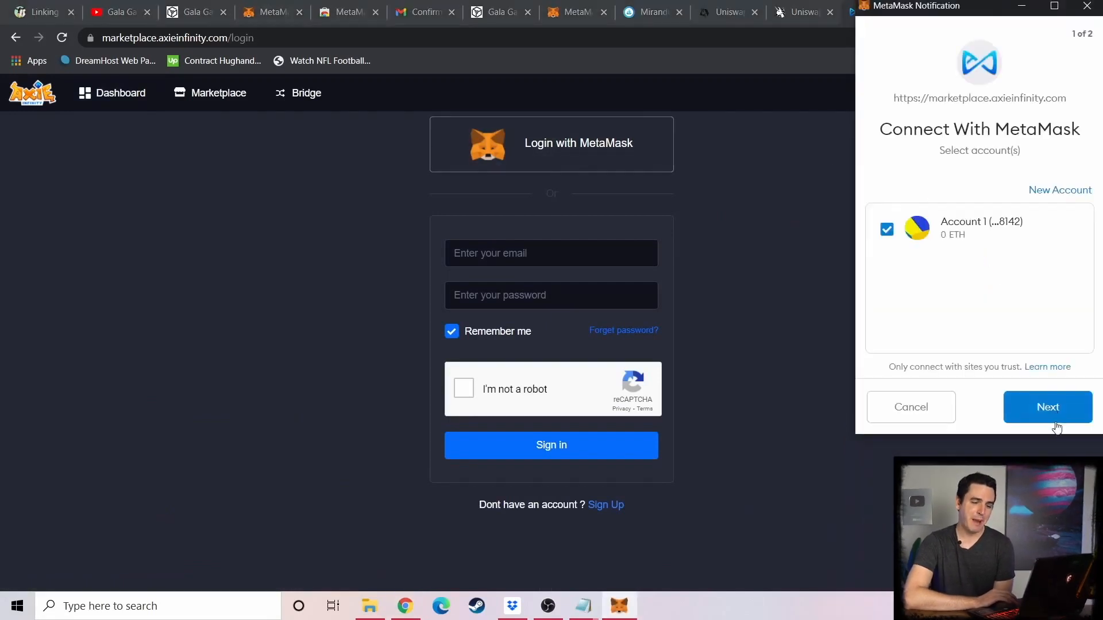
click(1048, 407)
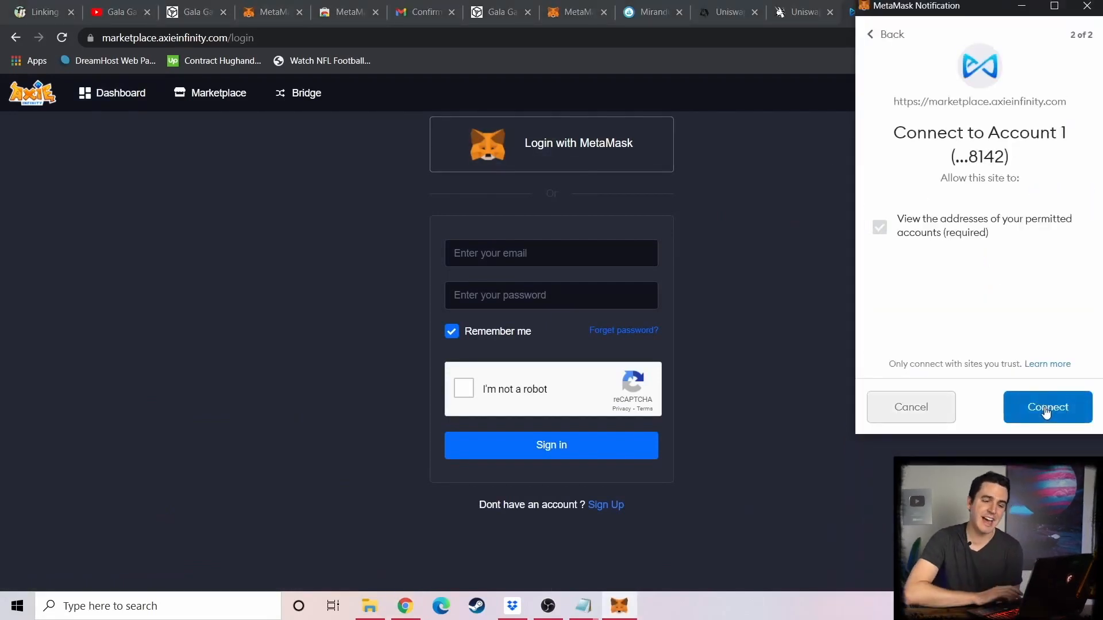
click(1048, 407)
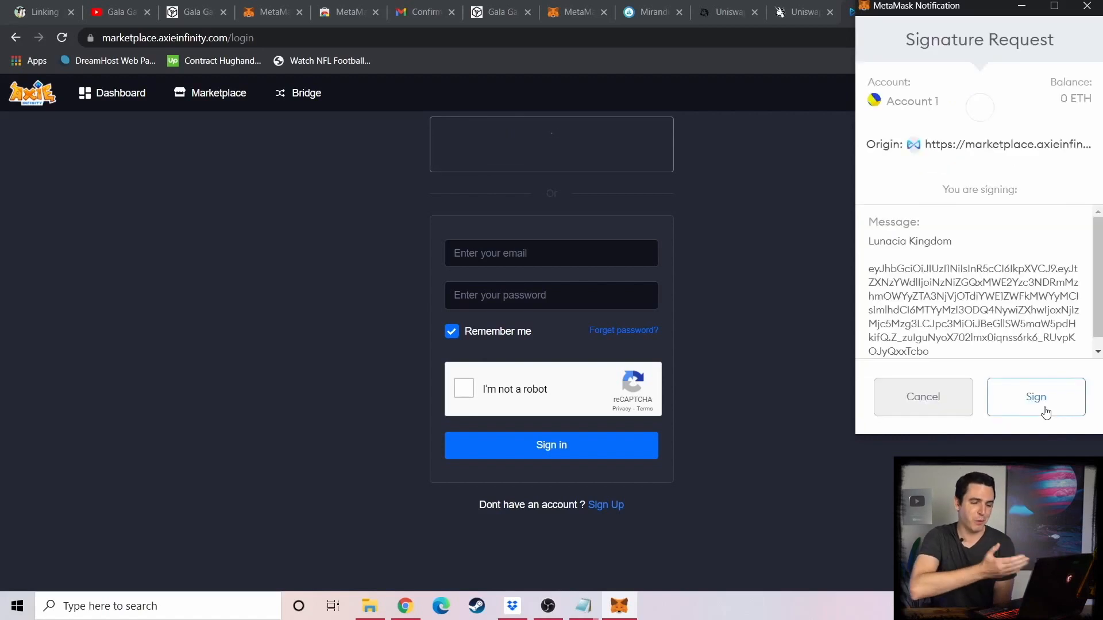
click(1035, 396)
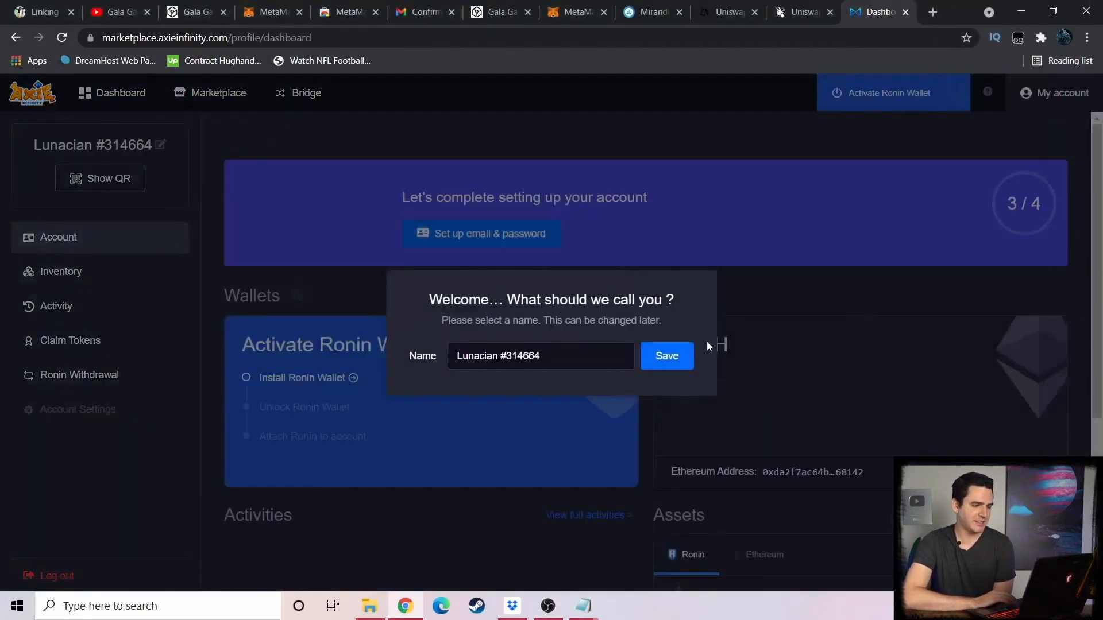
- Save the new account display name 'test man' in the Welcome dialog
text(test man)
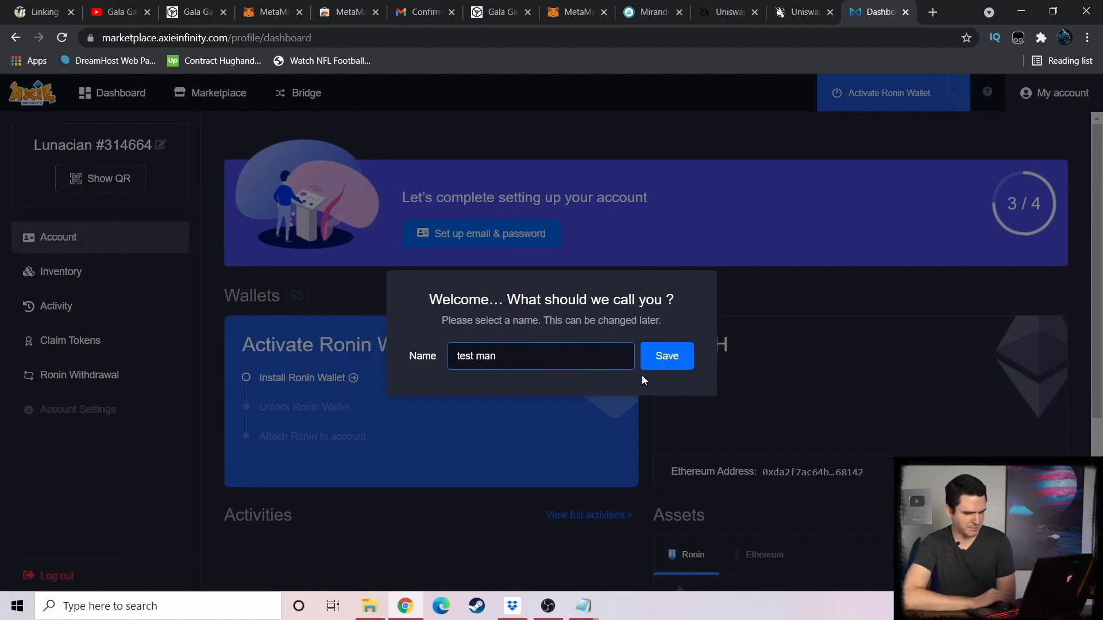
click(667, 356)
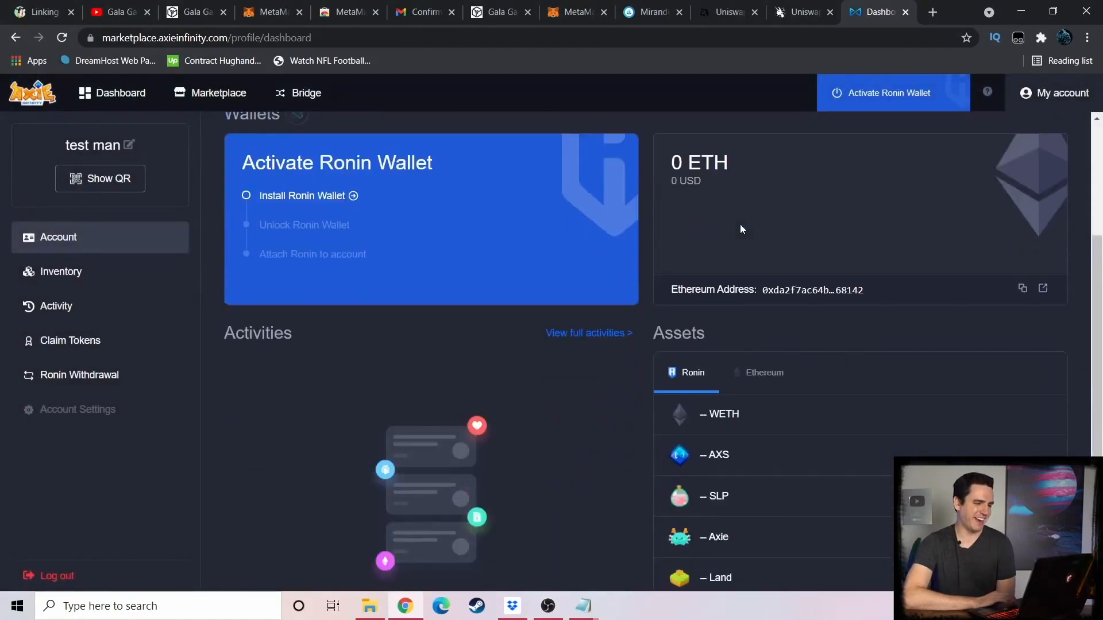